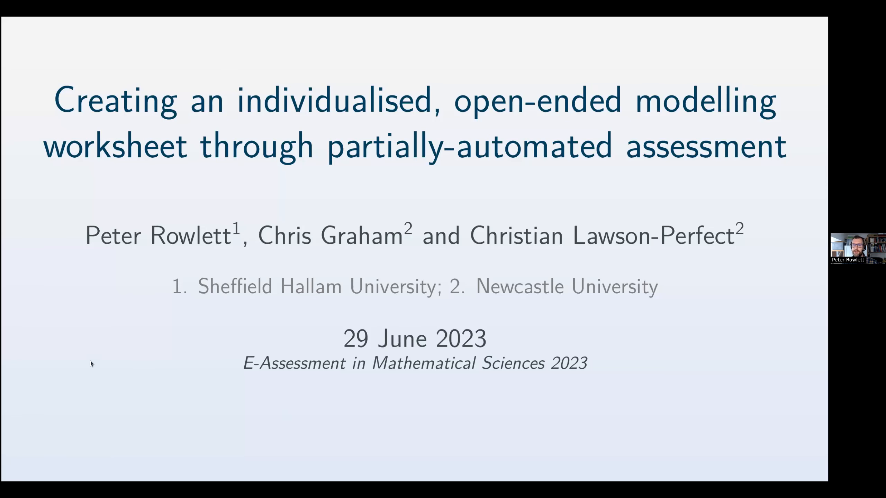
Advance from the title slide to the Partially-automated assessment slide.
key("Right")
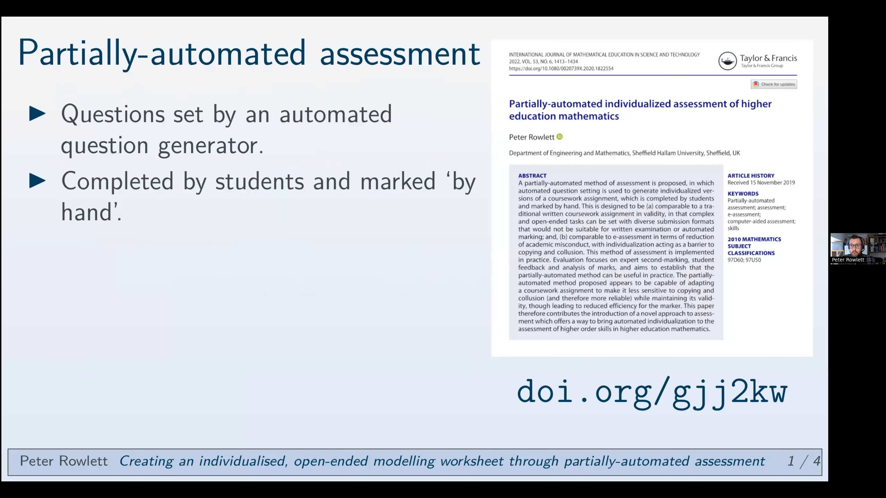
Reveal the Why? point with its two sub-points on the slide.
key("Right")
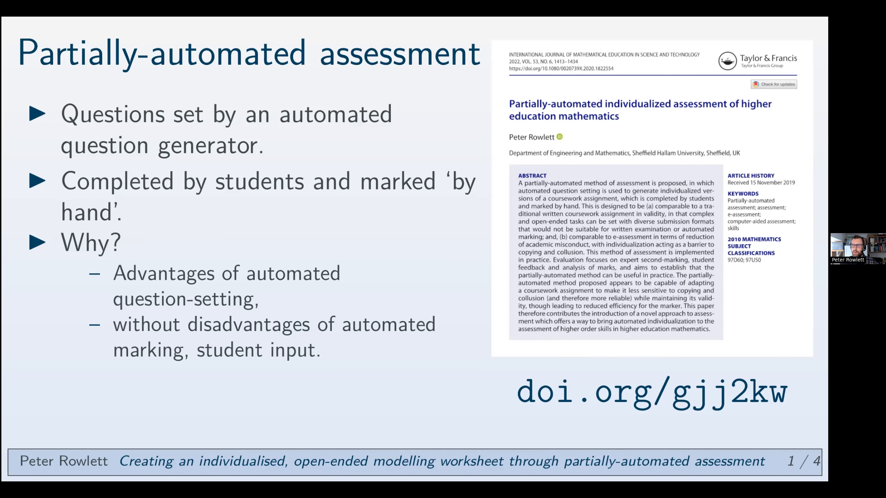
Reveal the final point about maintaining validity while increasing reliability.
key("Right")
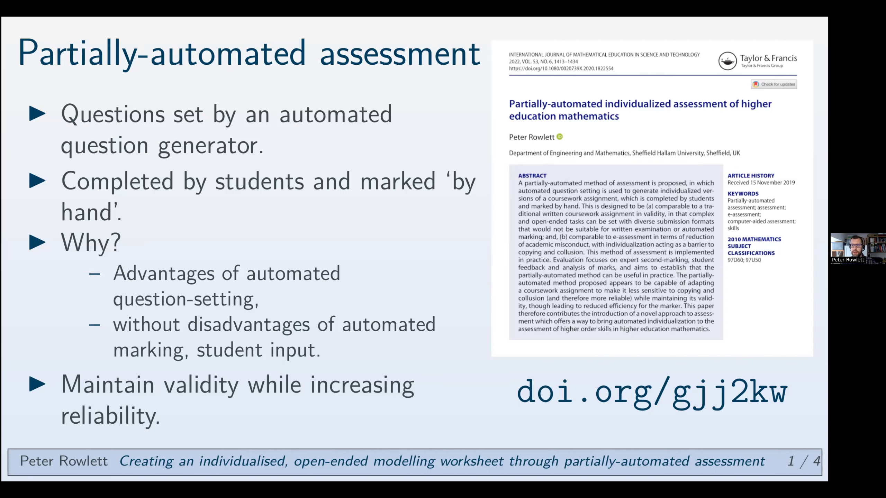
Advance to slide 2, Use for coursework, with its first two points.
key("Right")
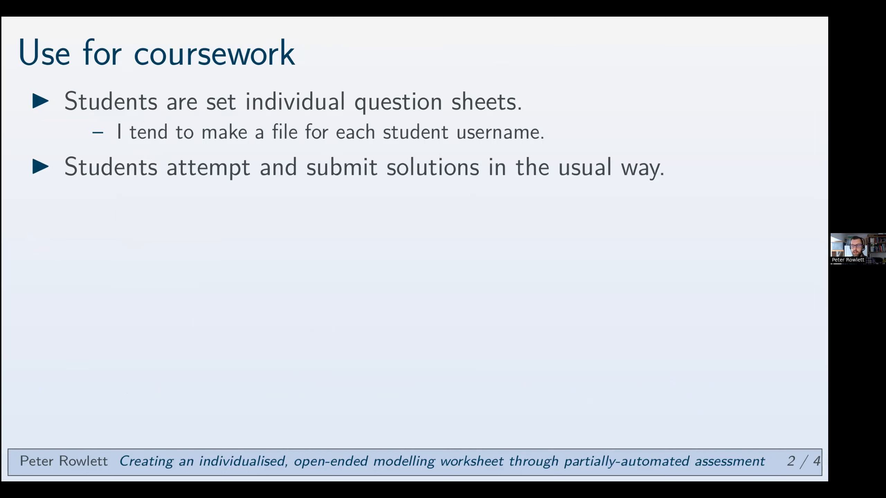
Reveal the marking-is-similar point with its two sub-points.
key("right")
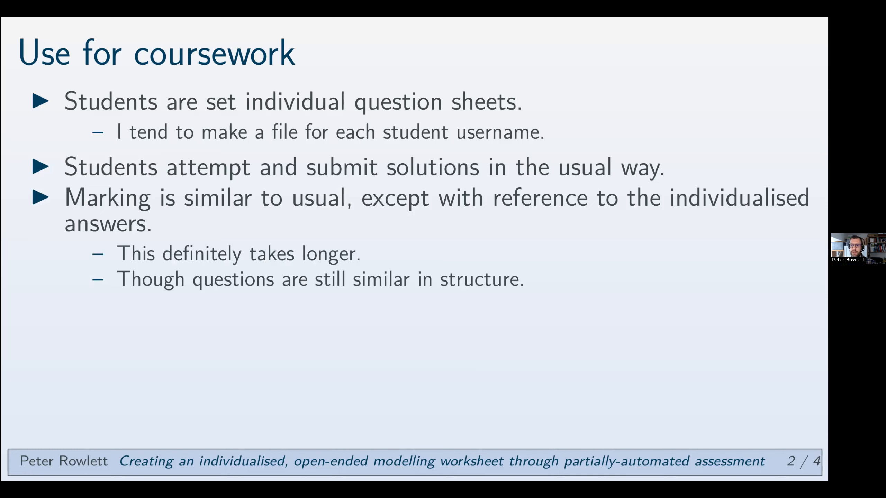
Leave the slides for the dotted Xournal++ page with a blue oval sketch.
key("right")
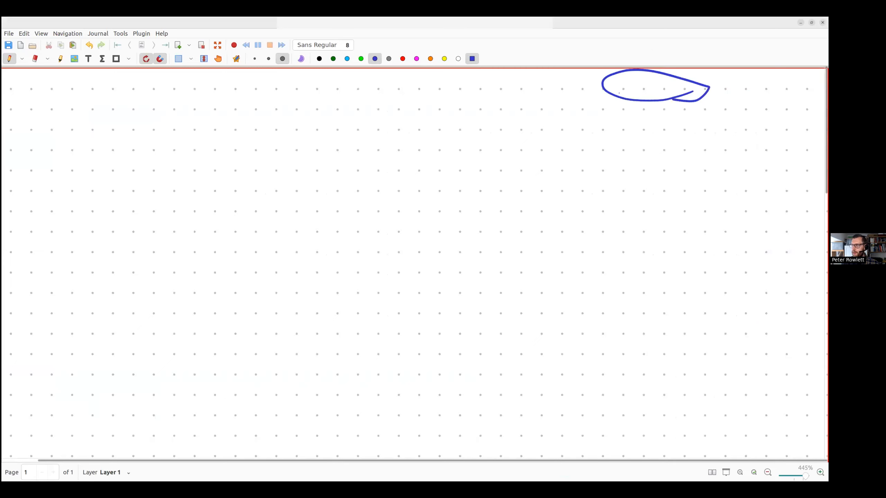
Draw the tank outline with water surface, height h and top diameter dt labels.
left_click_drag(601, 102, 586, 227)
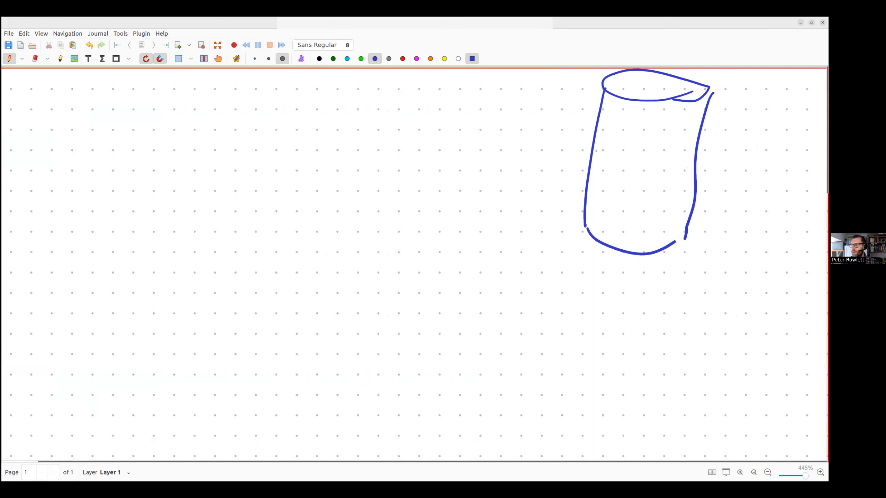
left_click_drag(596, 164, 687, 170)
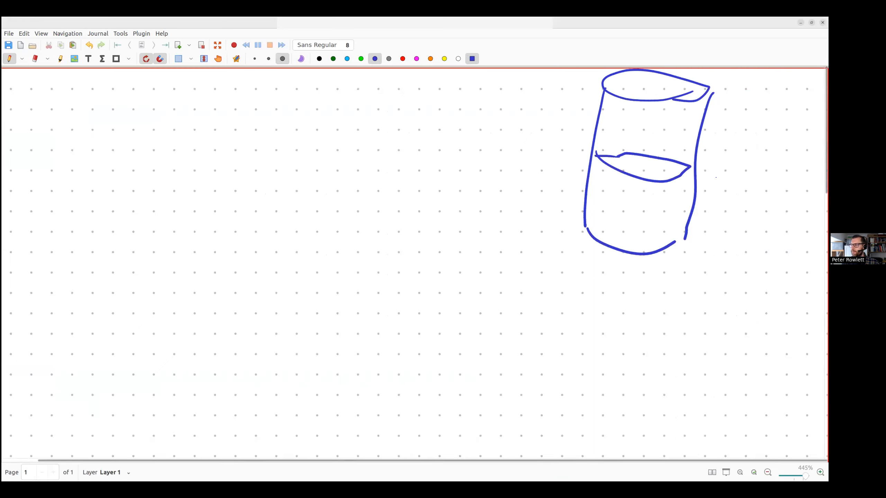
left_click_drag(700, 232, 715, 167)
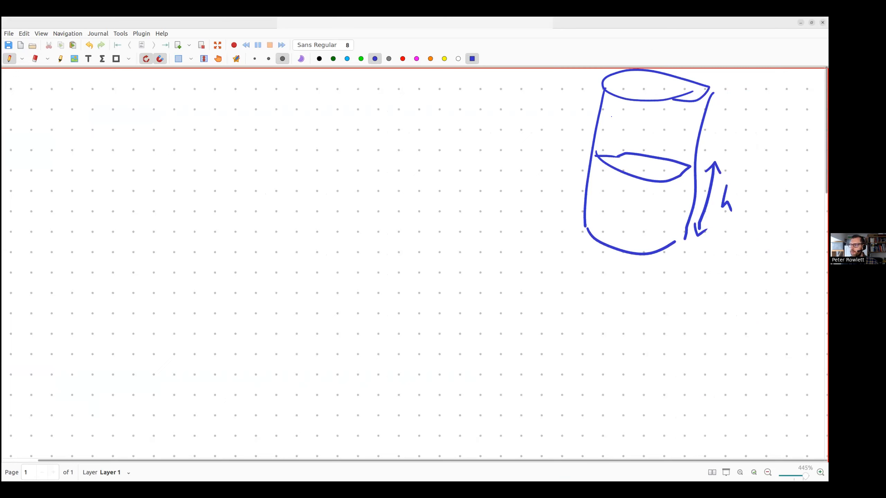
left_click_drag(607, 123, 692, 128)
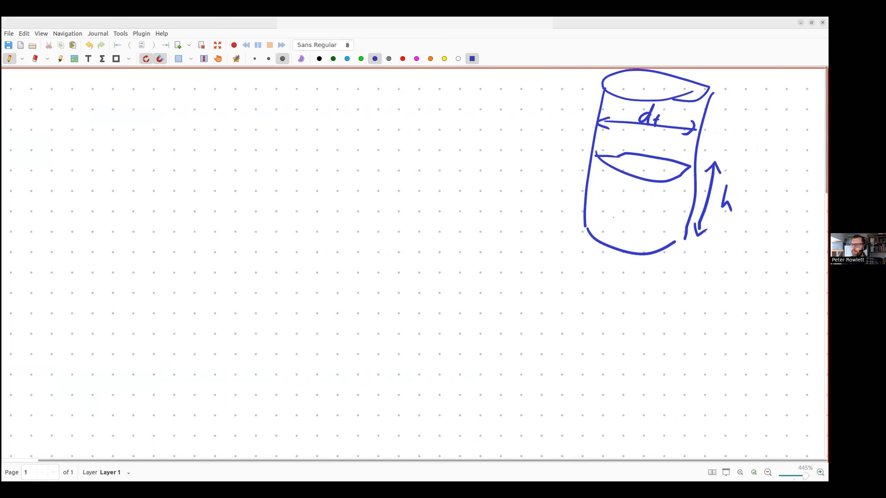
Sketch the dashed bottom outlet and an arrow showing water draining out.
left_click_drag(588, 229, 678, 232)
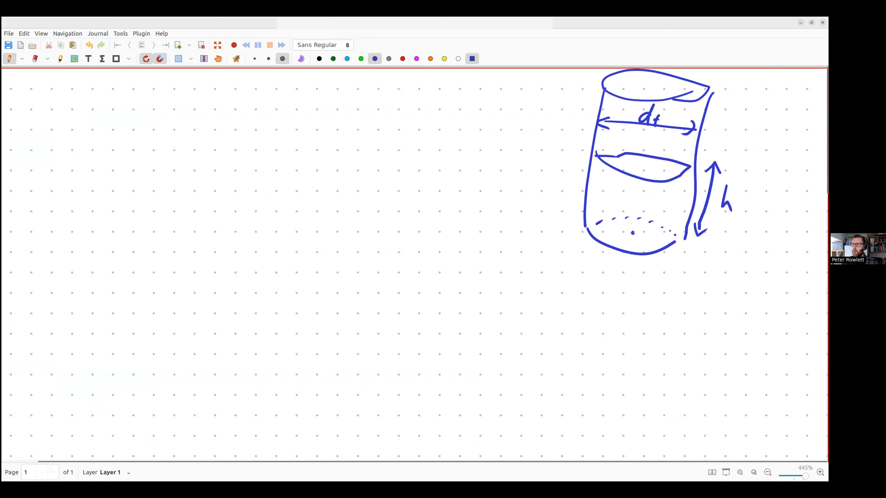
left_click_drag(633, 232, 625, 274)
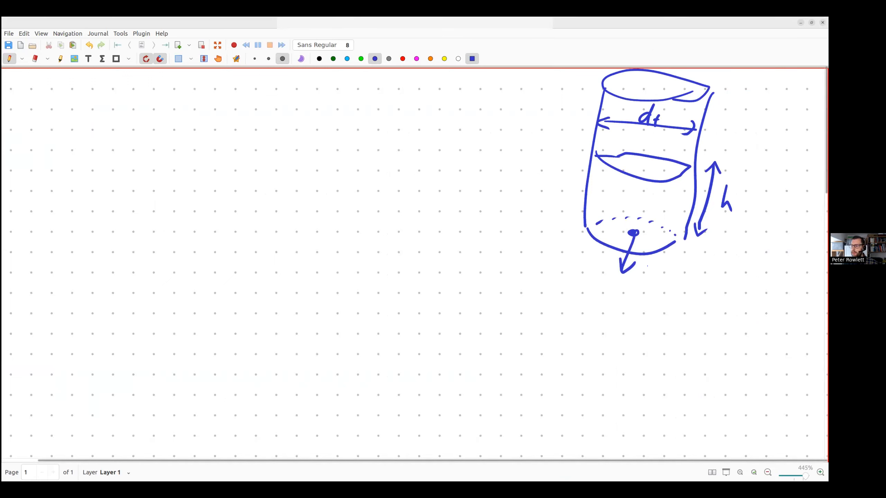
left_click_drag(644, 272, 656, 265)
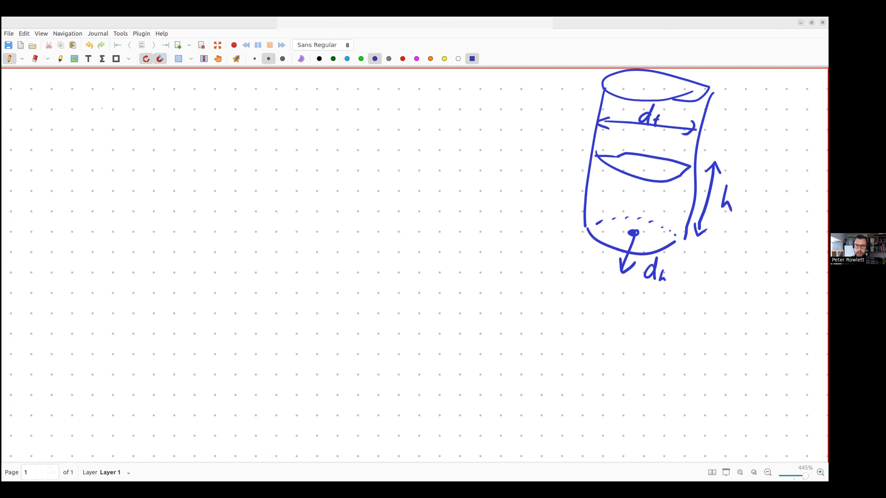
Handwrite the volume formula V = π(d_t/2)²h left of the tank sketch.
left_click_drag(105, 99, 112, 122)
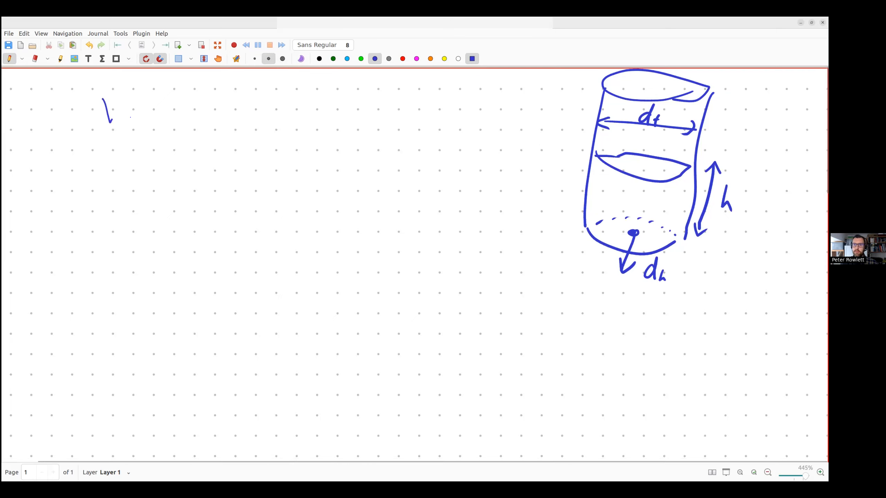
left_click_drag(113, 102, 141, 118)
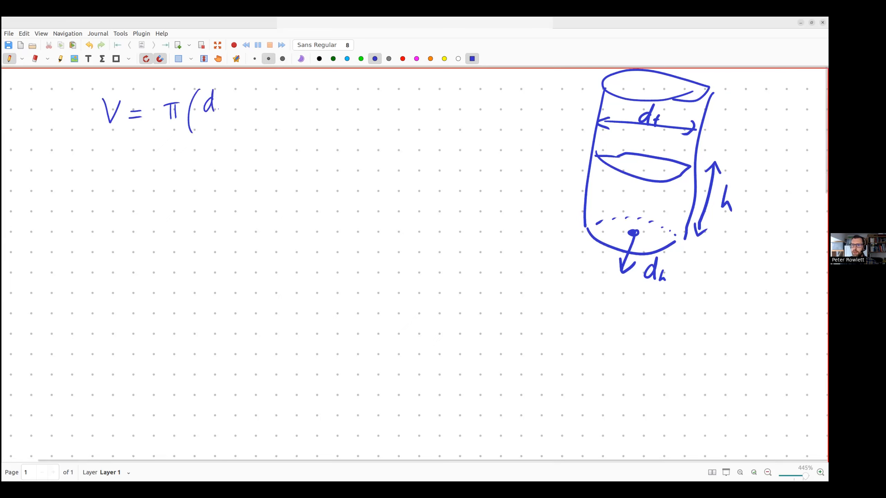
left_click_drag(210, 113, 235, 130)
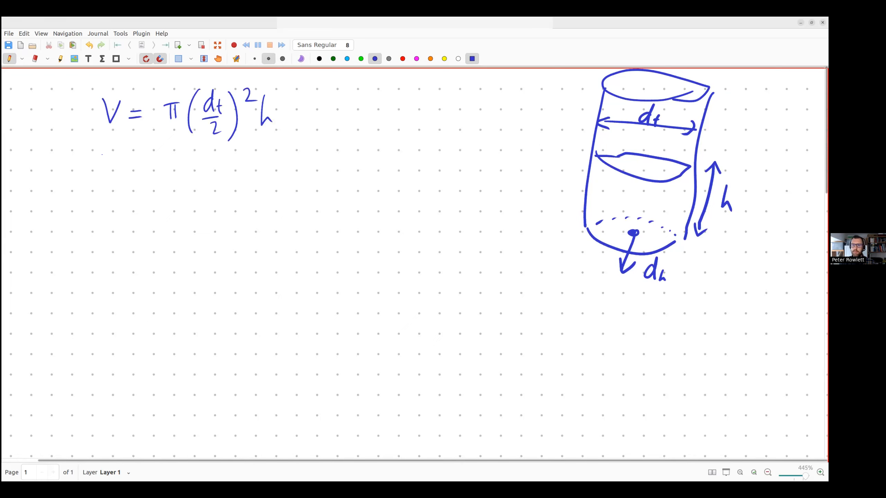
Write dV/dt = π(d_t/2)² dh/dt below it and start a new dV/dt line.
left_click_drag(99, 147, 121, 170)
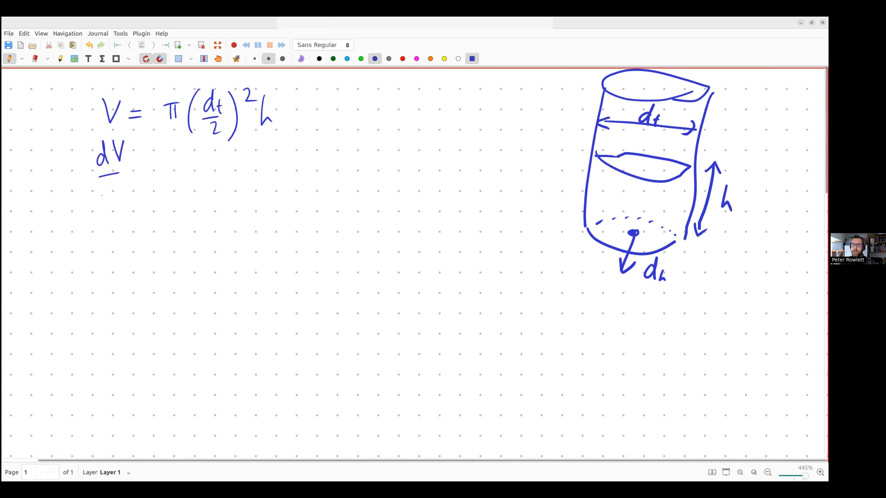
left_click_drag(99, 181, 150, 175)
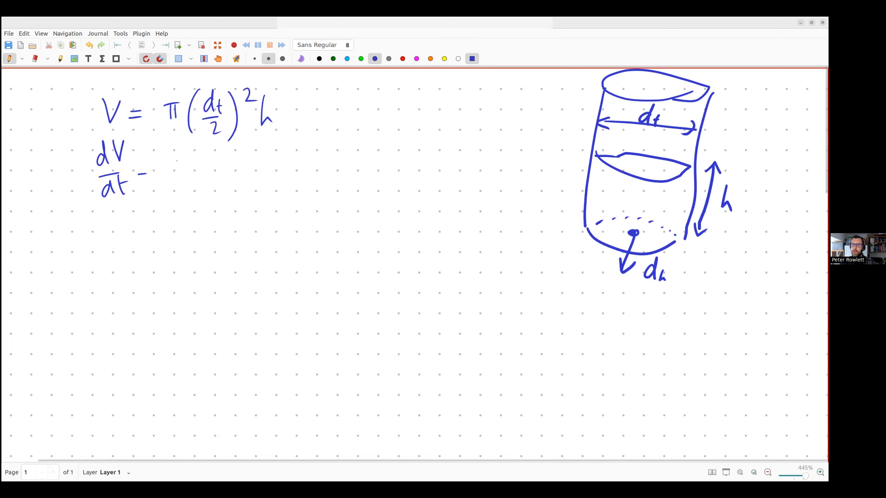
left_click_drag(170, 170, 196, 192)
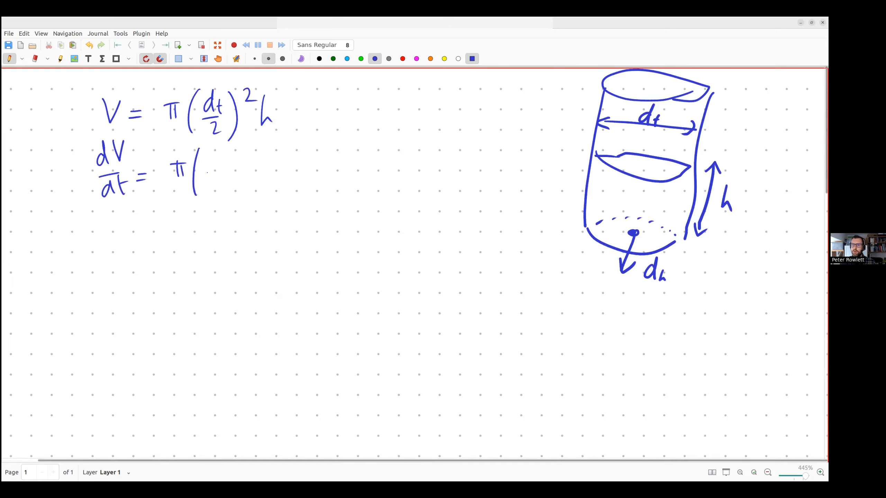
left_click_drag(204, 170, 223, 175)
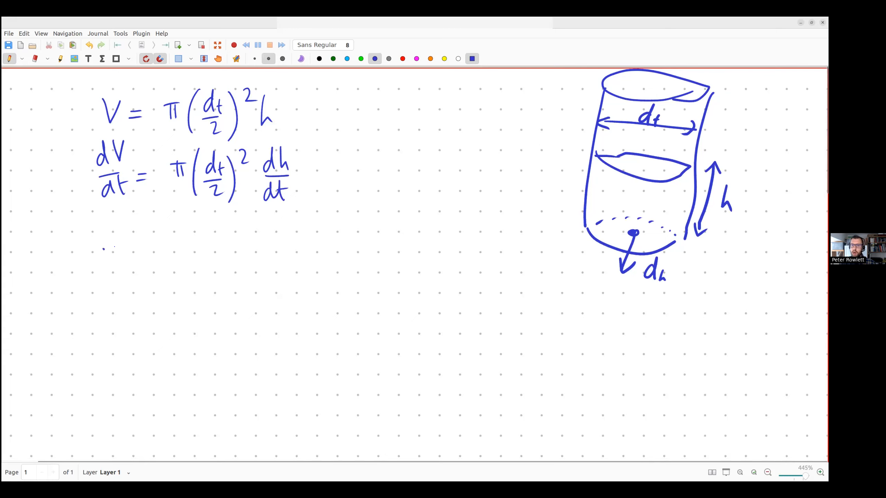
left_click_drag(102, 243, 130, 274)
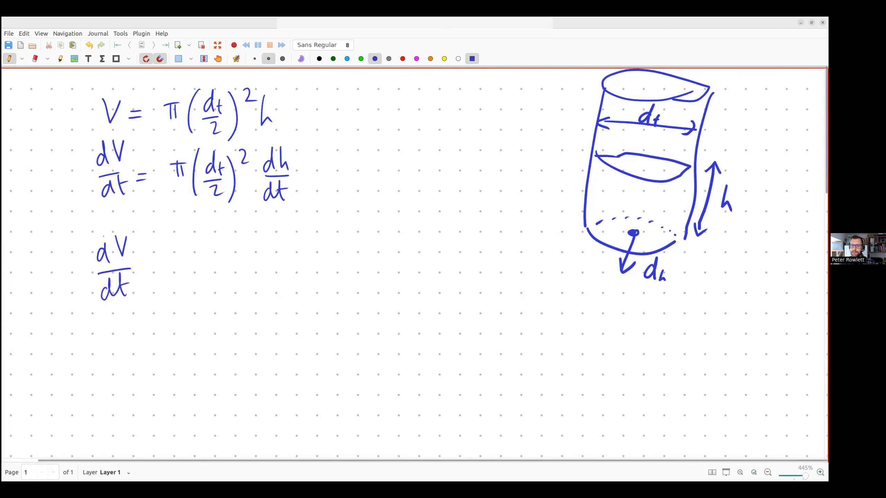
Write = −π( with the bracket contents after dV/dt on the drainage line.
left_click_drag(149, 266, 157, 265)
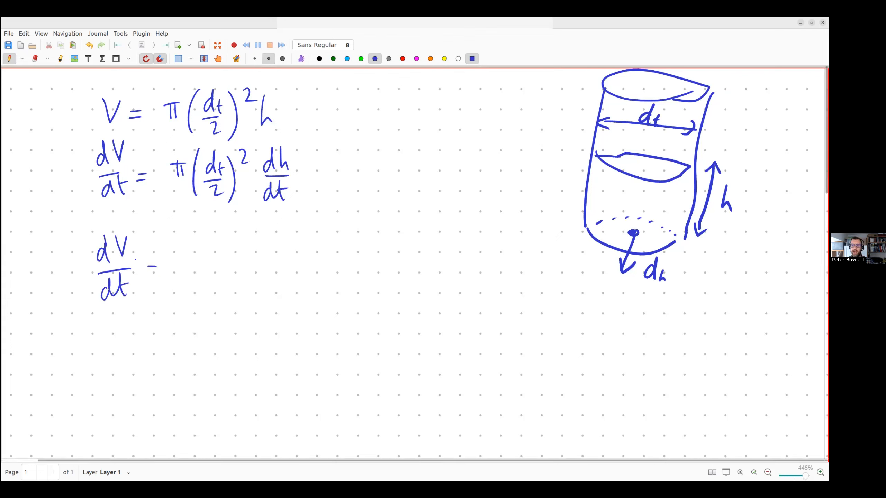
left_click_drag(147, 269, 158, 272)
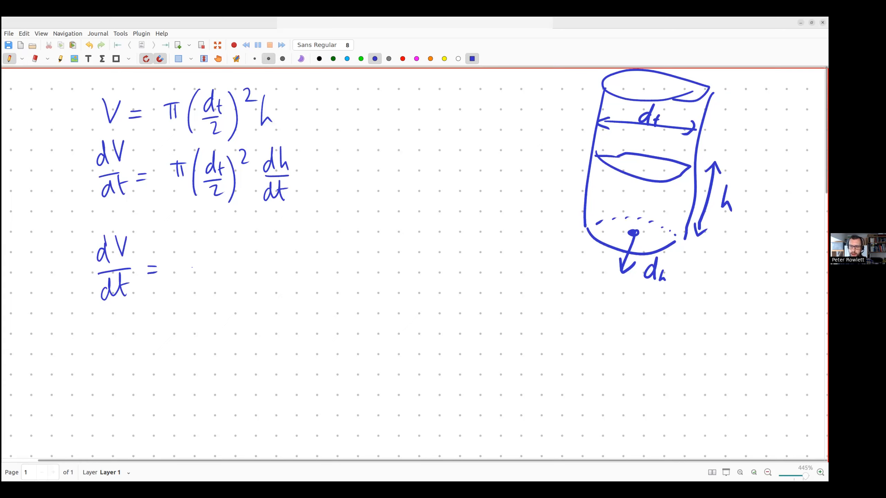
left_click_drag(196, 266, 212, 266)
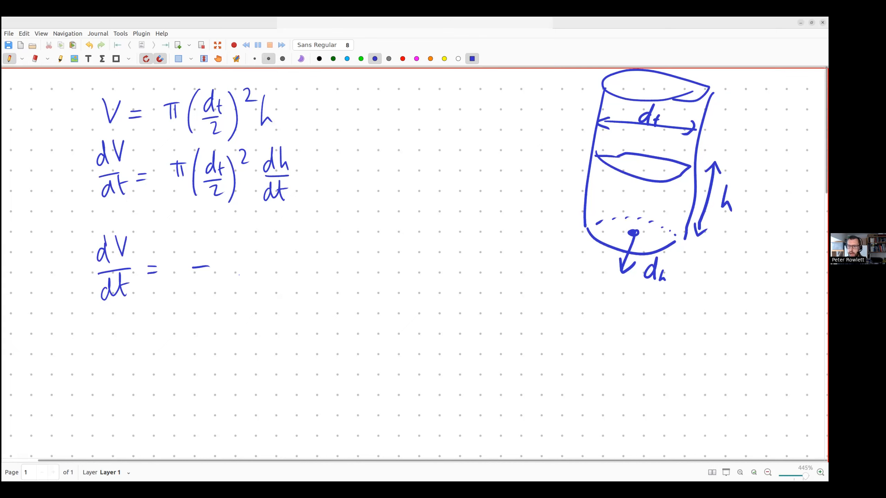
left_click_drag(226, 263, 243, 275)
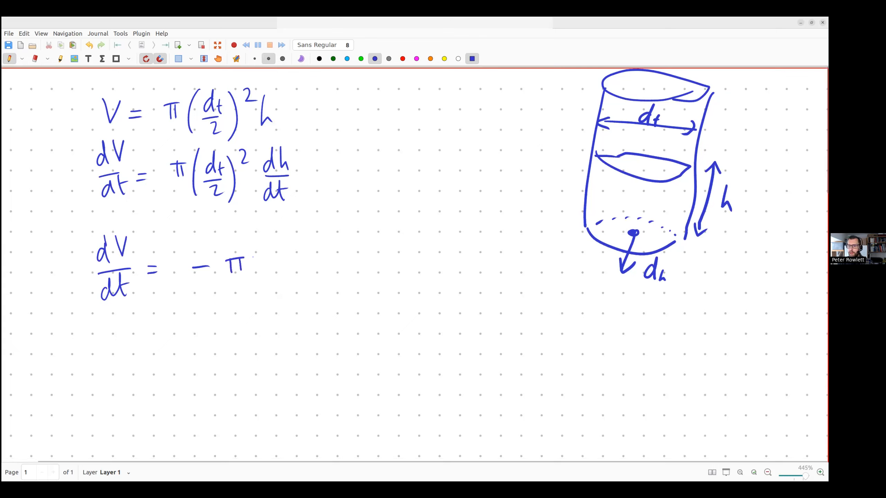
left_click_drag(260, 249, 263, 288)
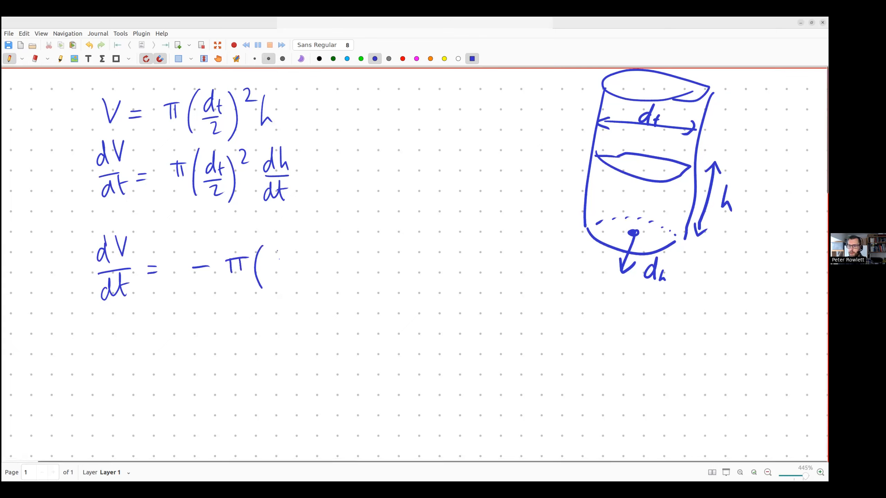
left_click_drag(271, 254, 286, 280)
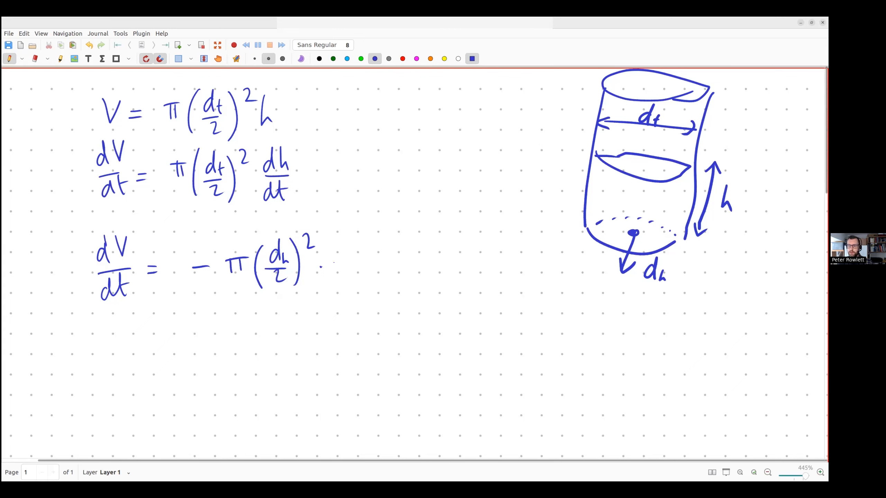
Finish the drainage equation with the √(2gh) term.
left_click_drag(337, 271, 395, 248)
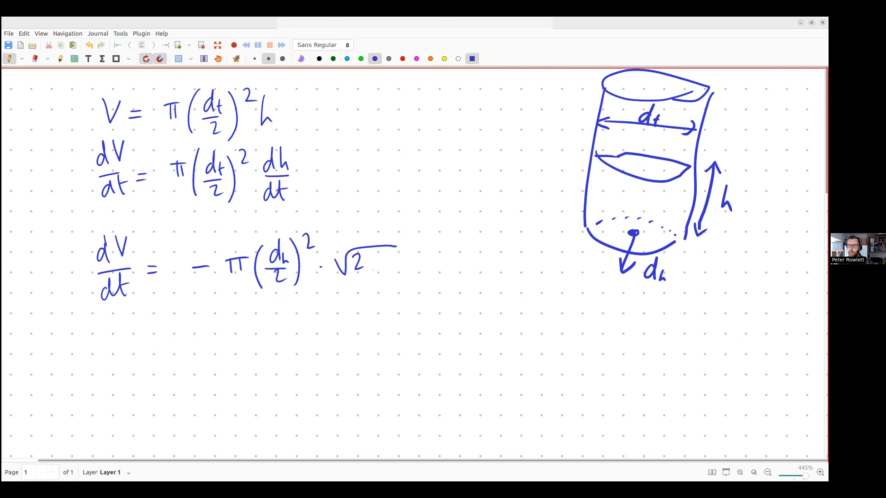
left_click_drag(370, 266, 389, 257)
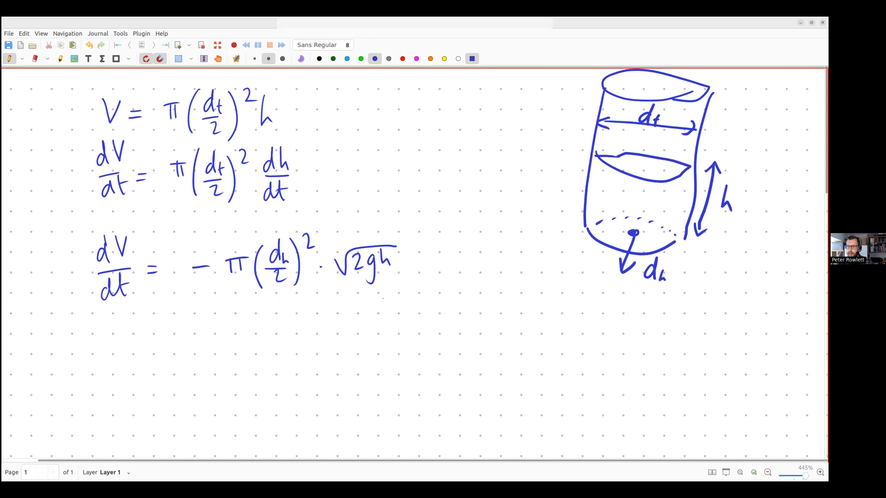
Draw arrows pointing at the √(2gh) term and at the dh/dt term.
left_click_drag(385, 328, 384, 291)
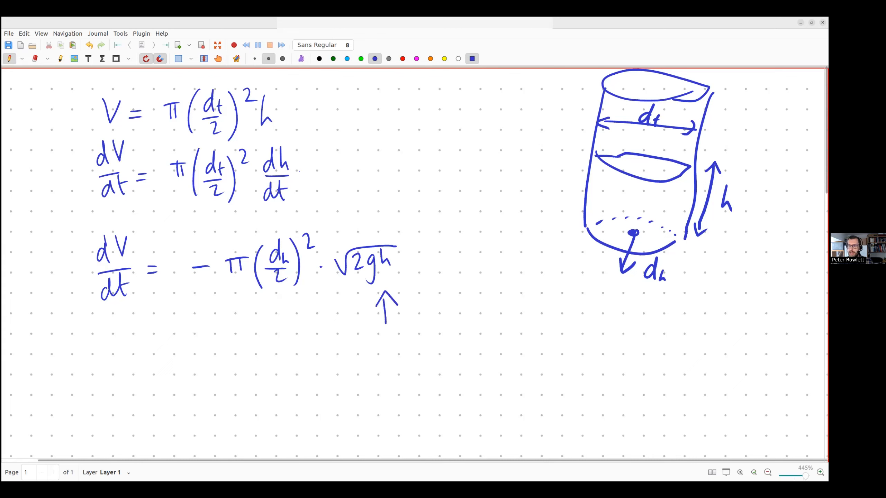
left_click_drag(340, 152, 297, 173)
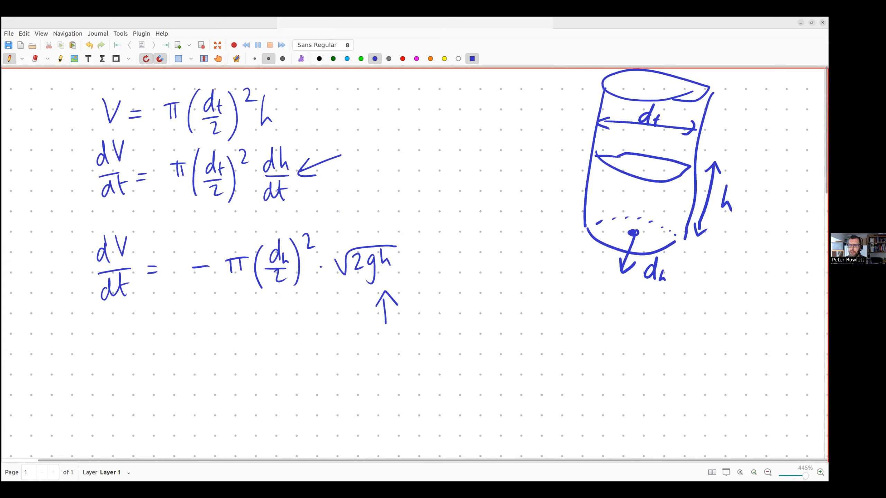
mouse_move(465, 222)
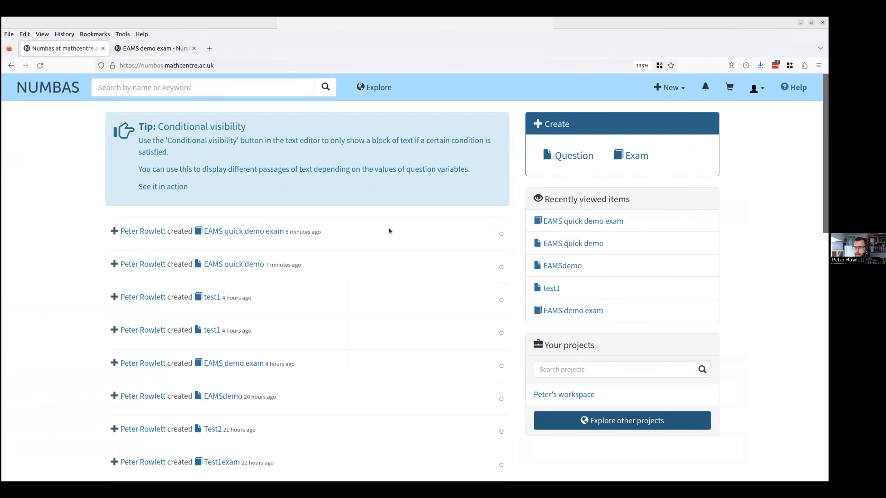
Create a new question named EAMS quick demo2 from the Create menu.
left_click(574, 155)
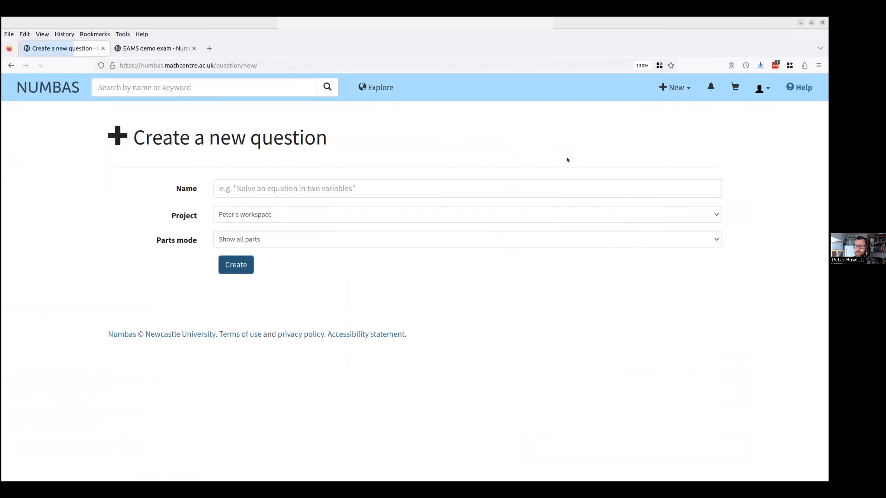
type("E")
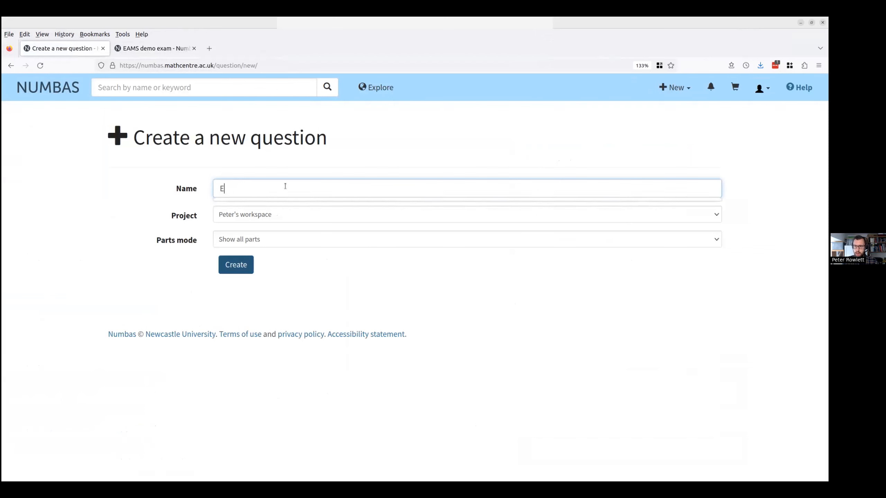
type("AMS quick demo")
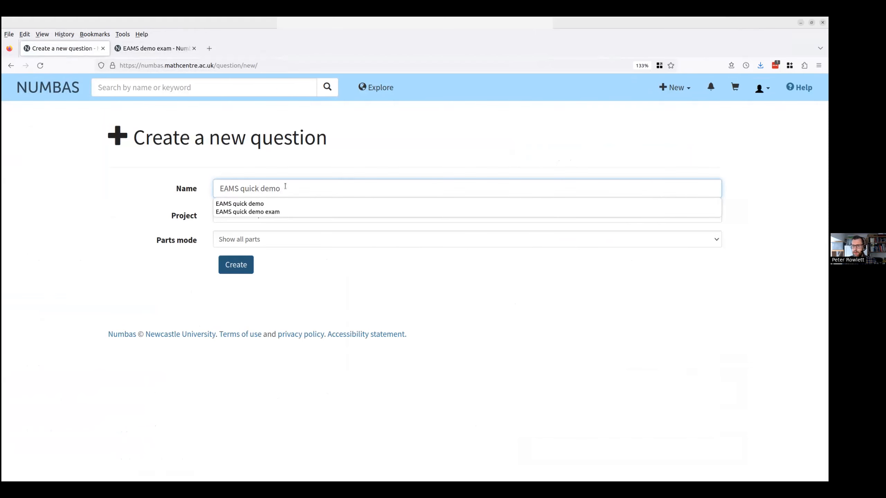
left_click(235, 265)
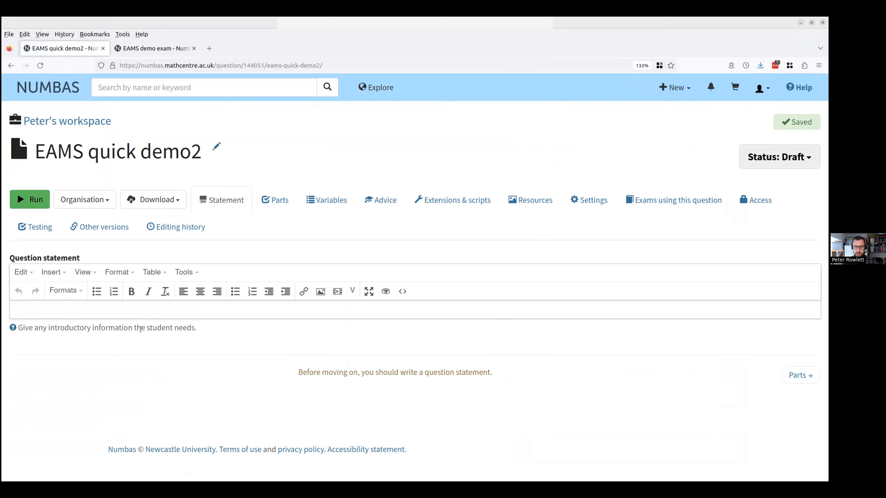
Write the statement \[ \int \var{b} x \cos(\var{a}x^2) \mathrm{d}x \] in the editor.
type("\\[")
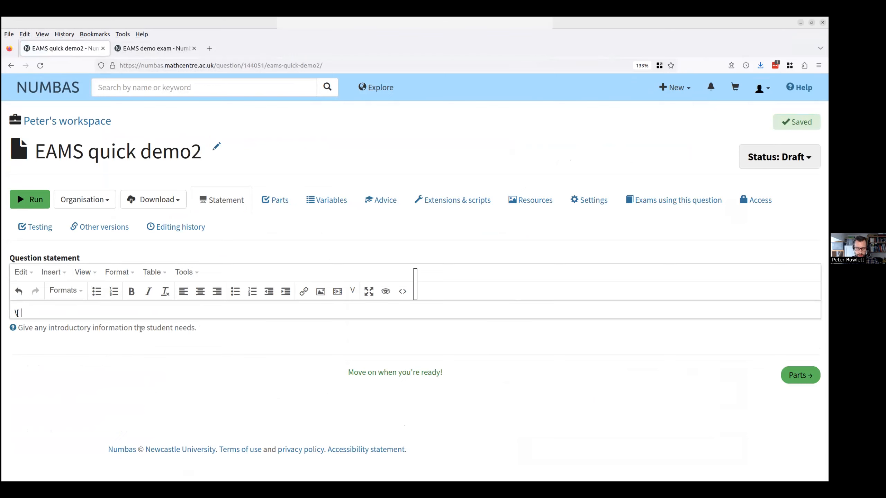
type("int")
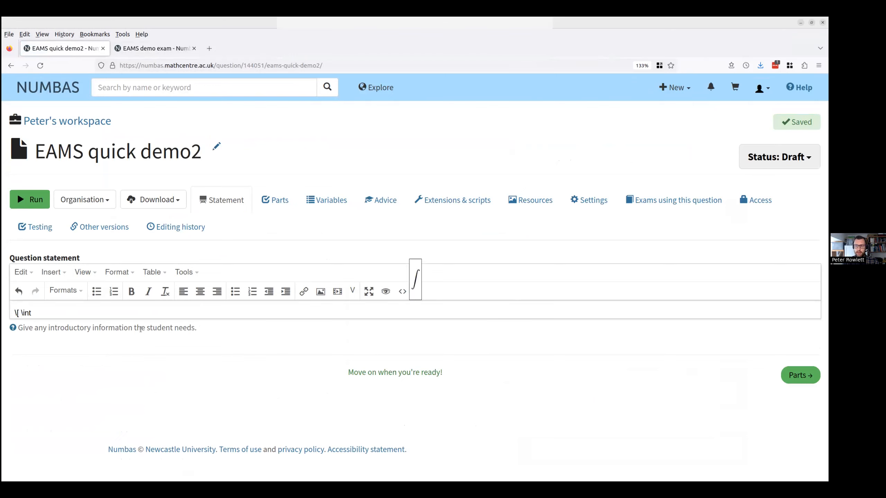
mouse_move(416, 304)
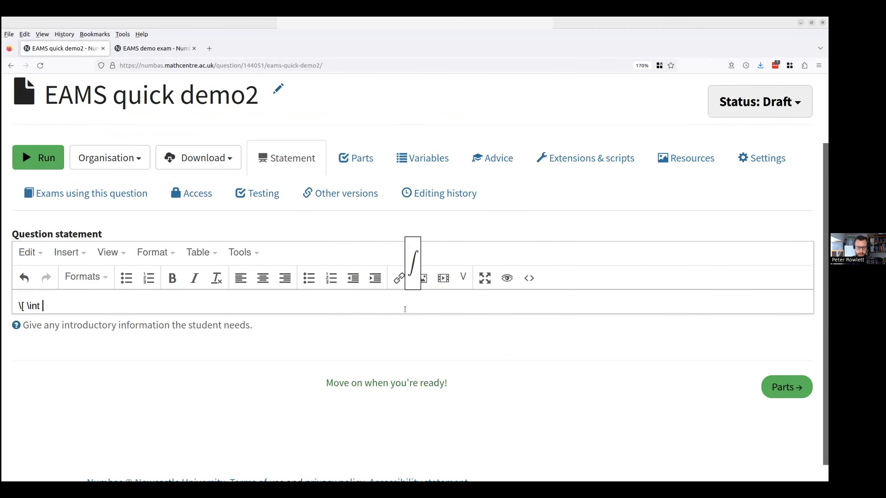
type("\\var{n")
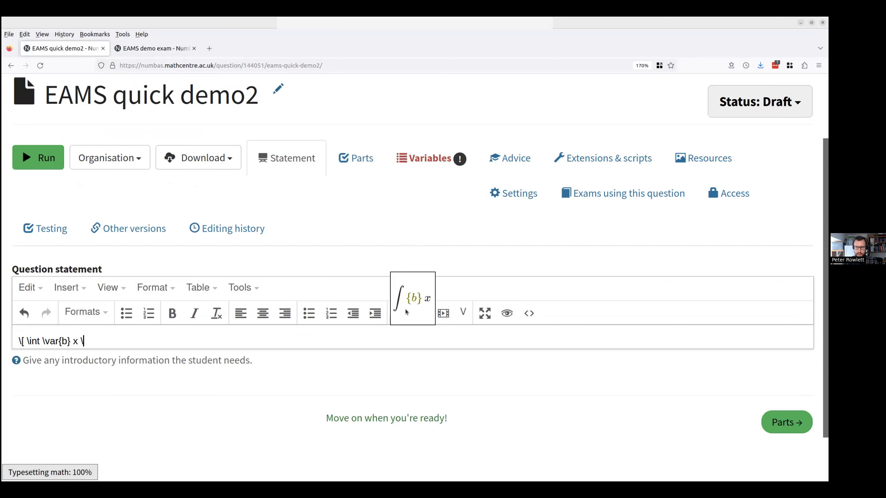
type("co")
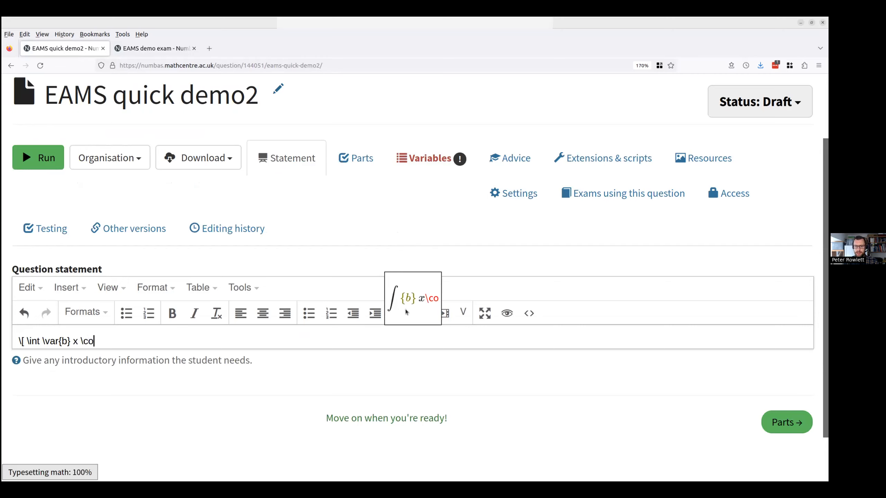
type("s ( \\v")
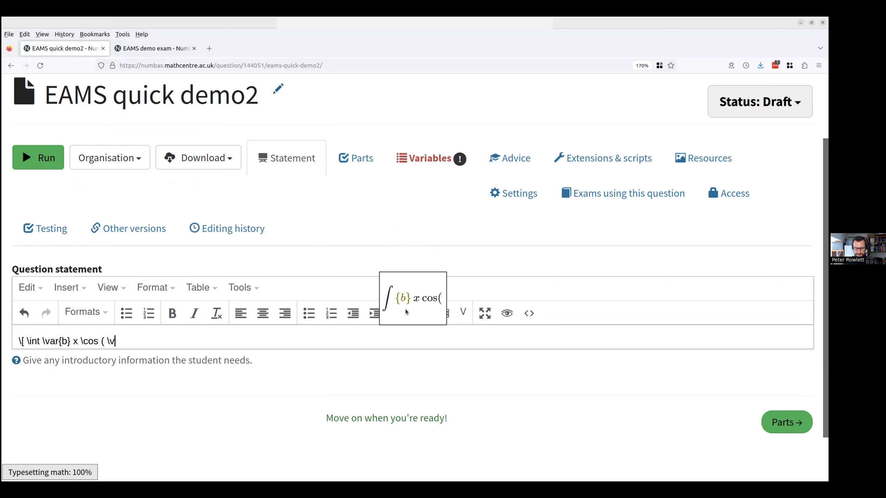
type("\\var{a}")
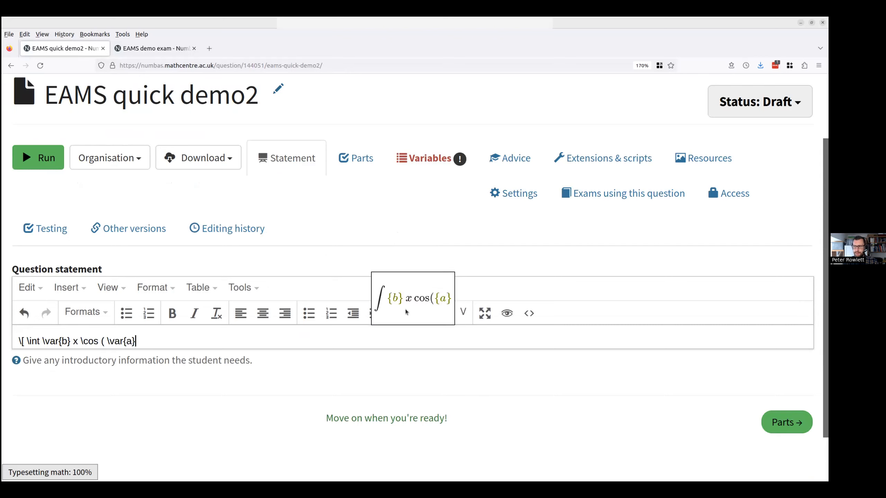
type("x^2")
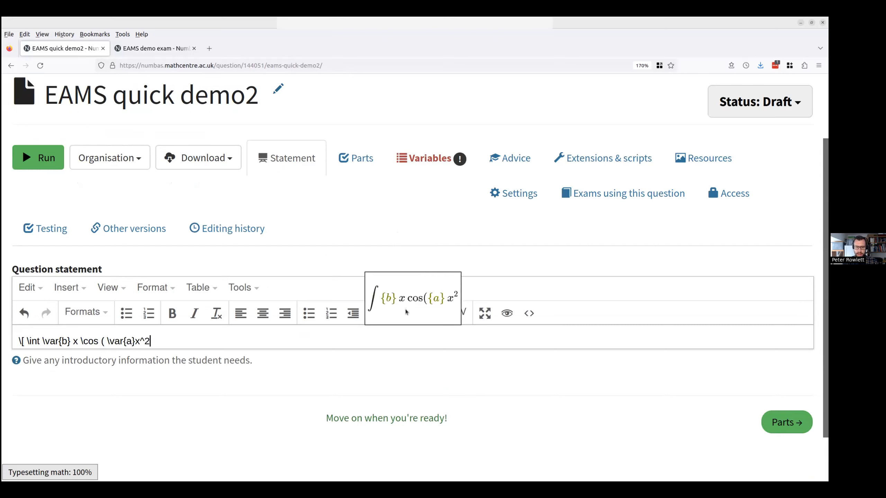
type(")")
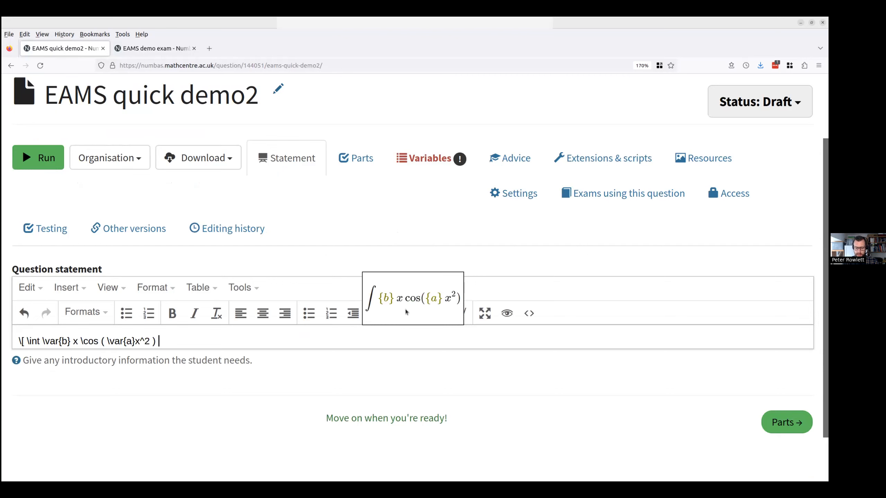
type("\\mathrm{d}x \\]")
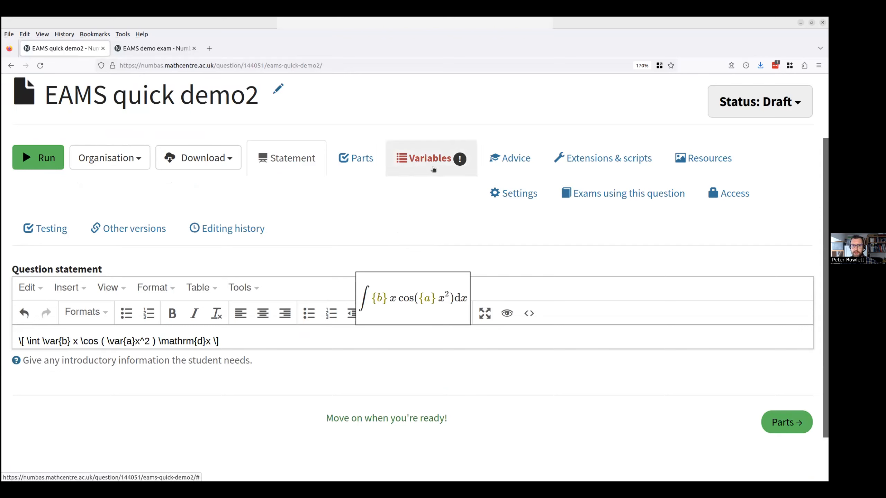
In Variables, make a a random number from a range up to 10.
left_click(429, 158)
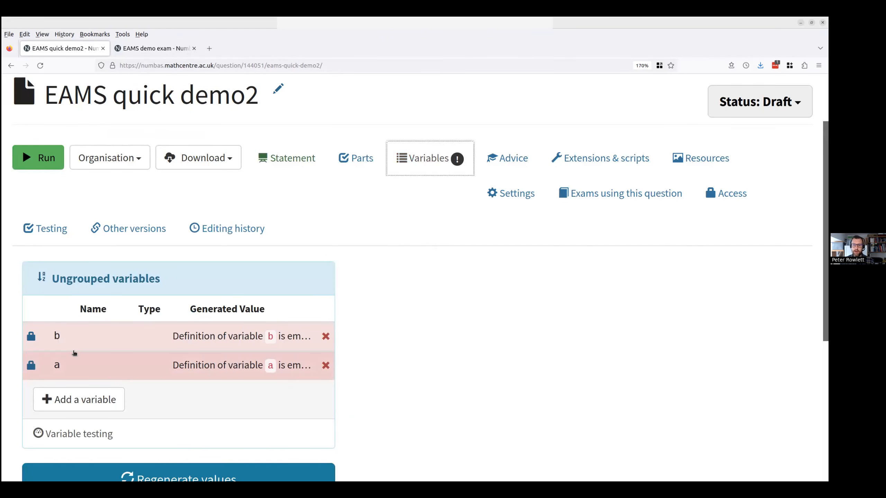
left_click(57, 365)
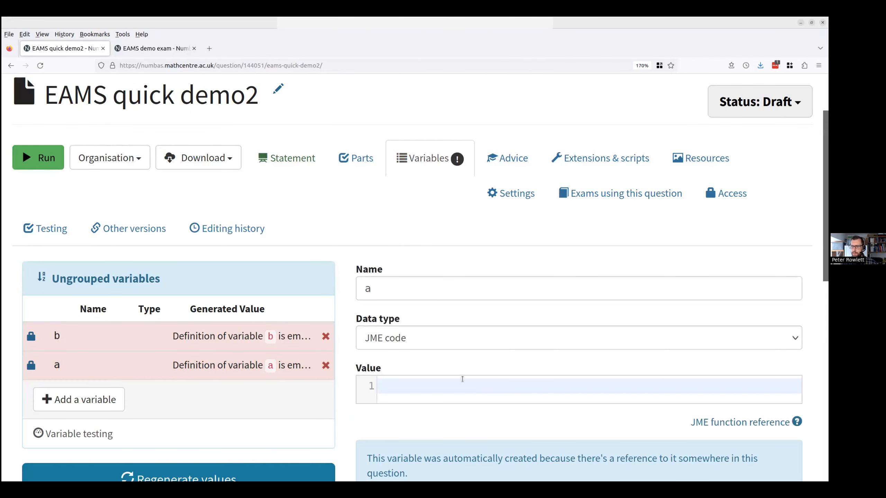
left_click(577, 338)
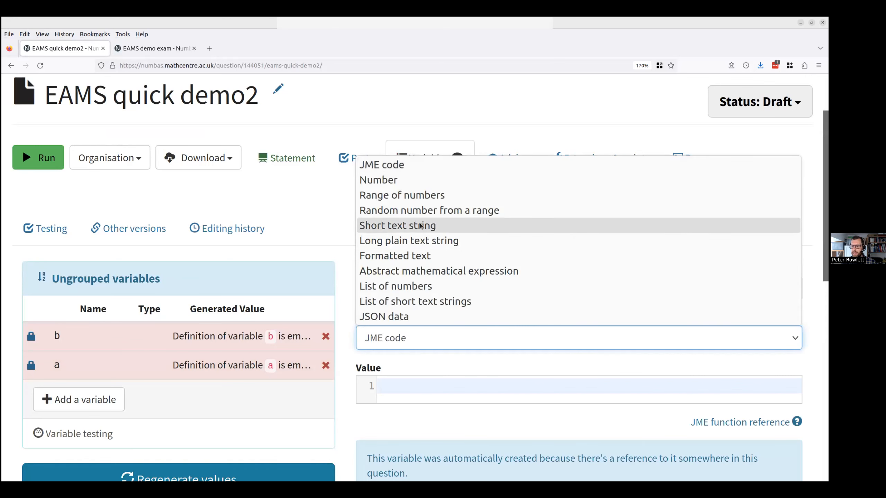
left_click(430, 210)
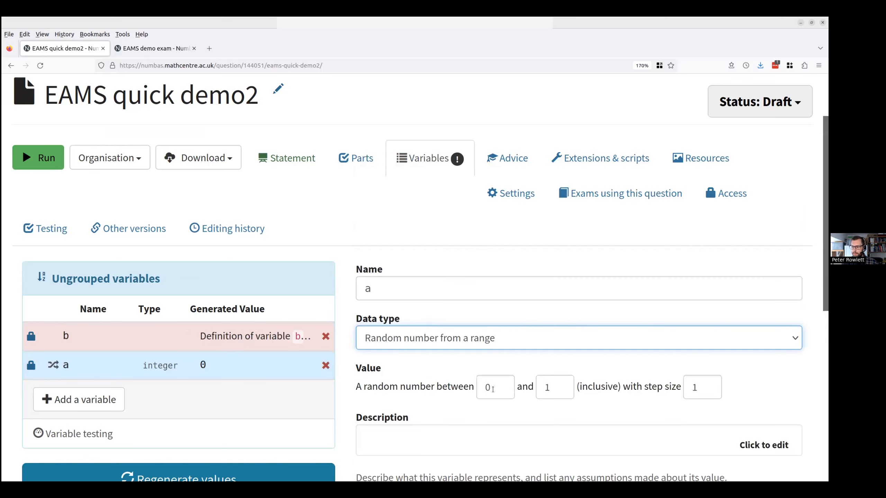
type("10")
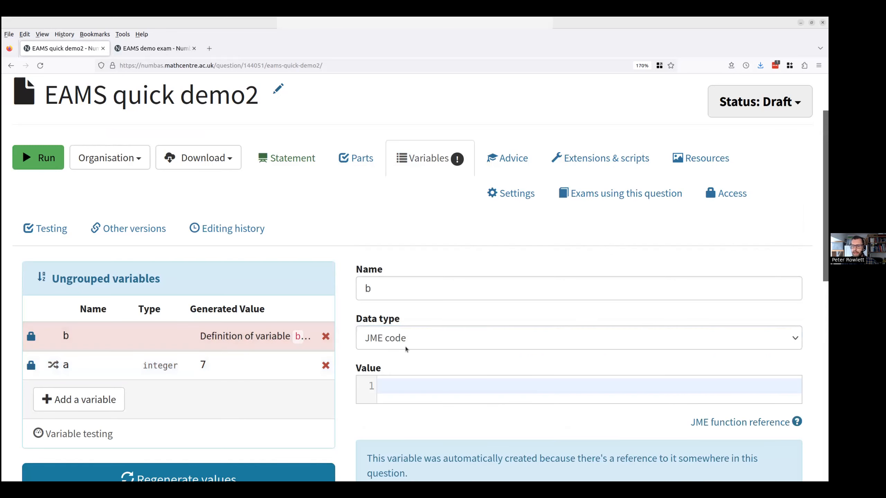
Define variable b as random(2,10) * a and let the question save.
left_click(577, 338)
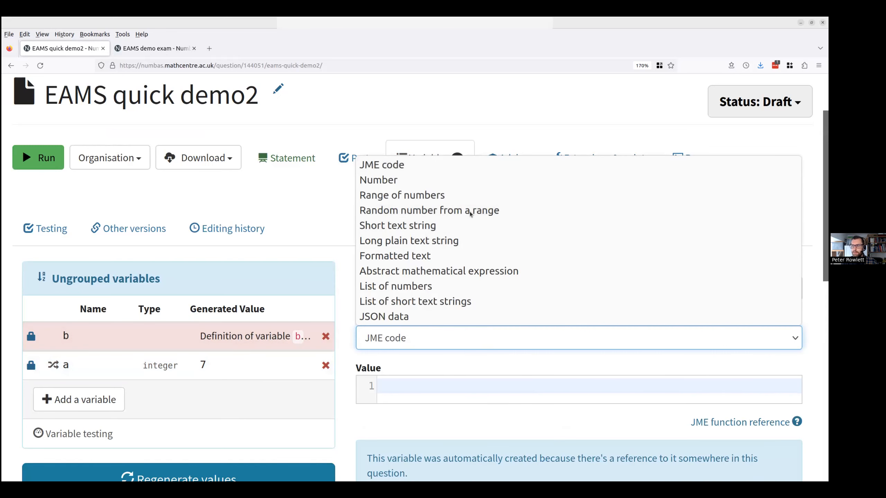
left_click(430, 210)
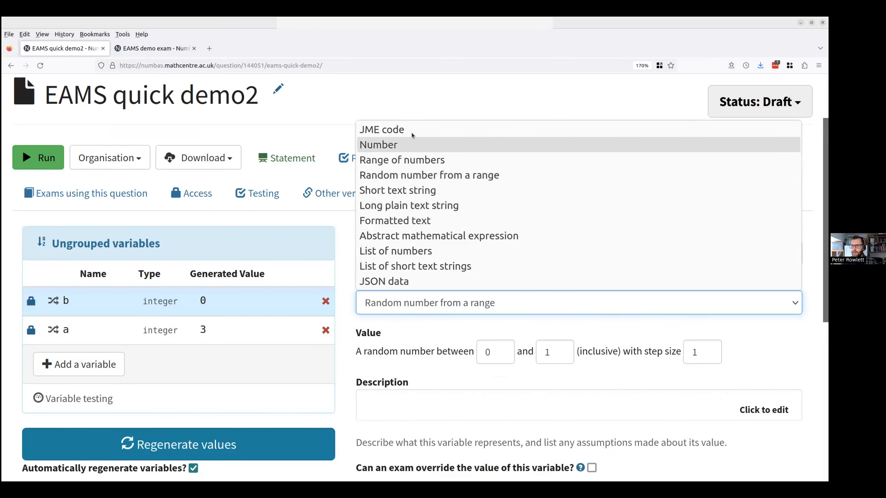
left_click(382, 129)
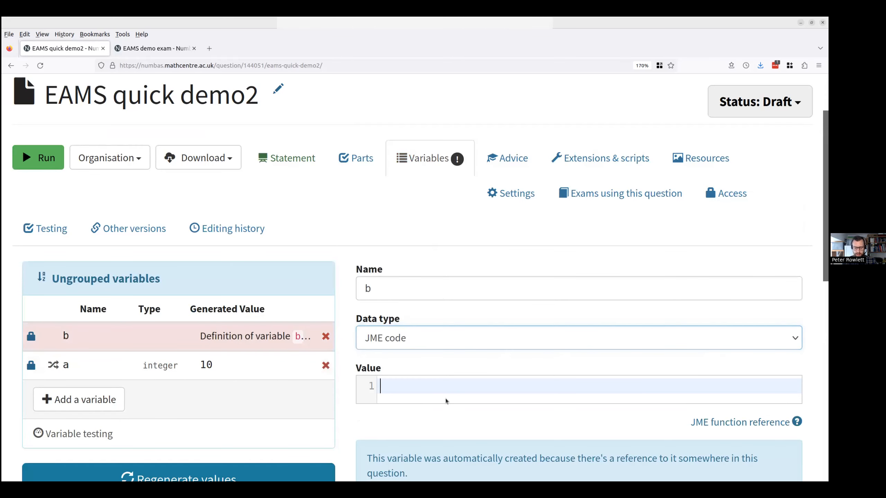
type("random")
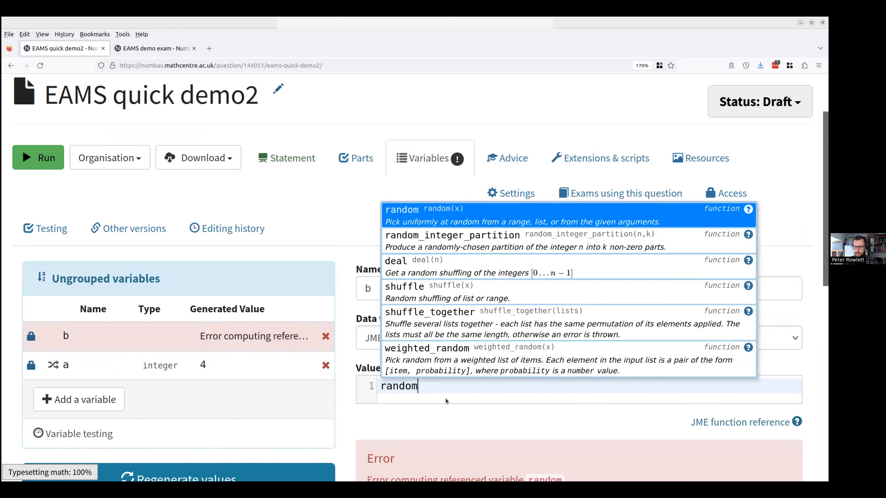
type("(2,10) *")
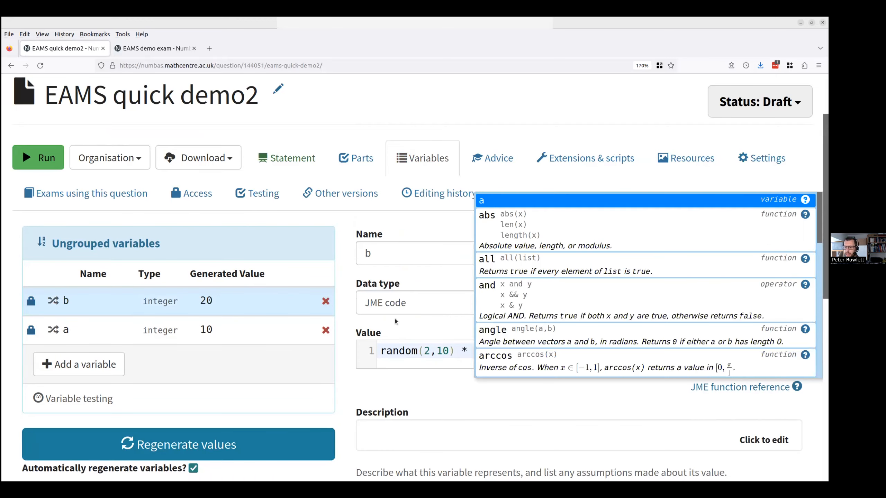
type("a")
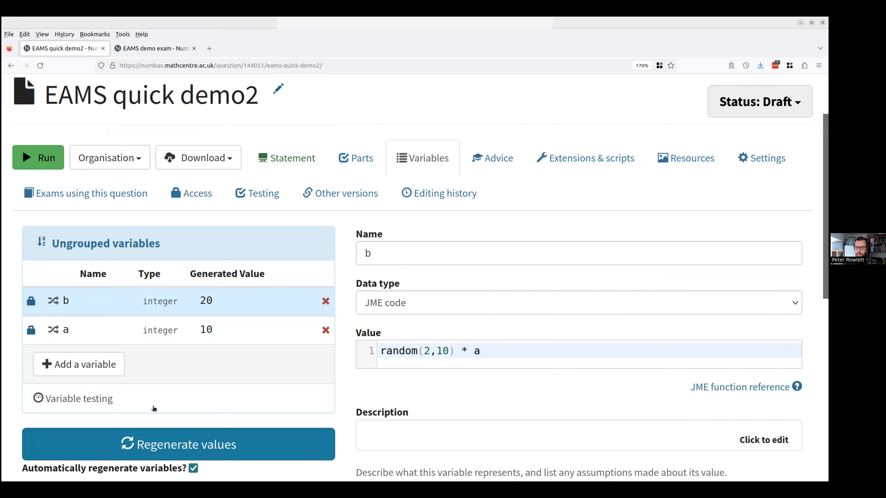
left_click(178, 444)
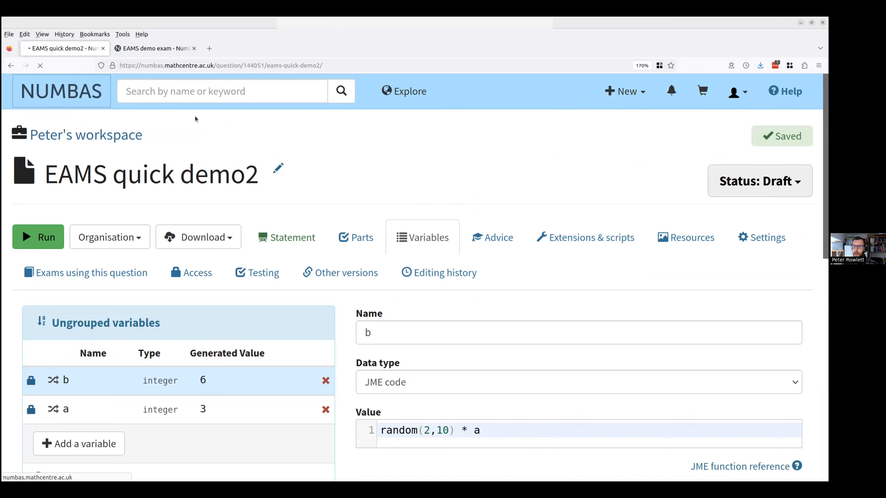
From the home page, create a new exam named EAMS quickly.
left_click(60, 91)
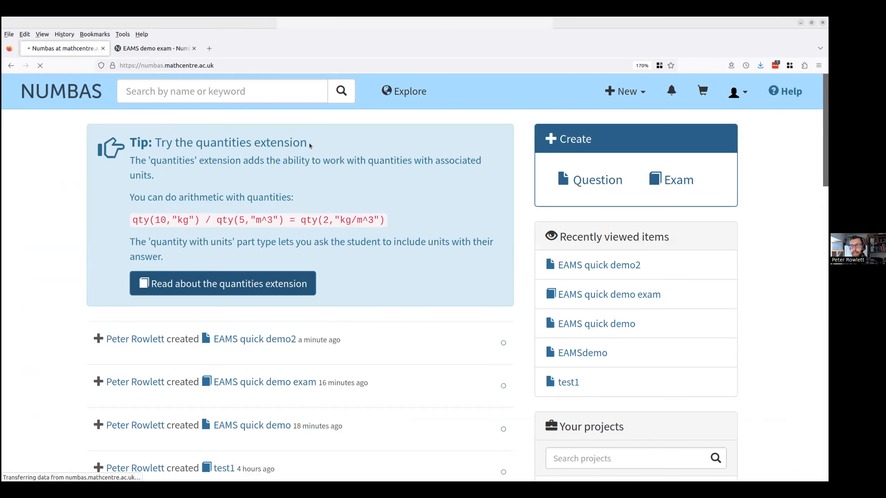
left_click(671, 180)
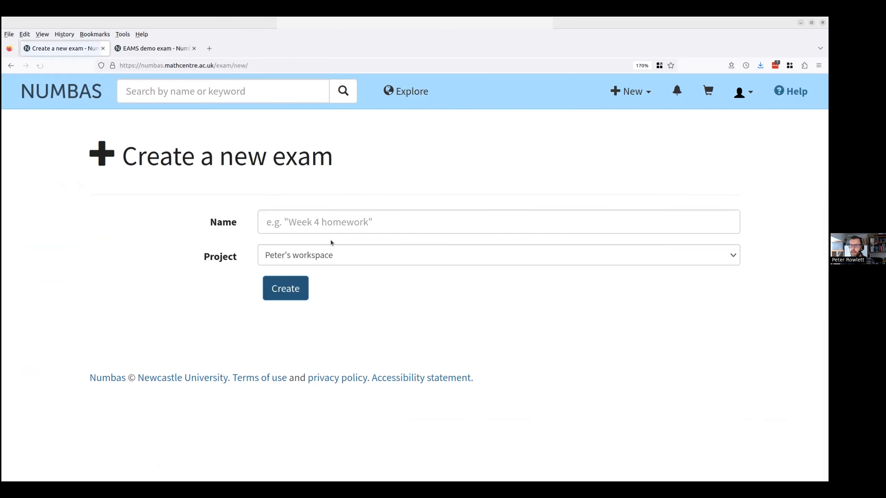
type("EAMS quickly")
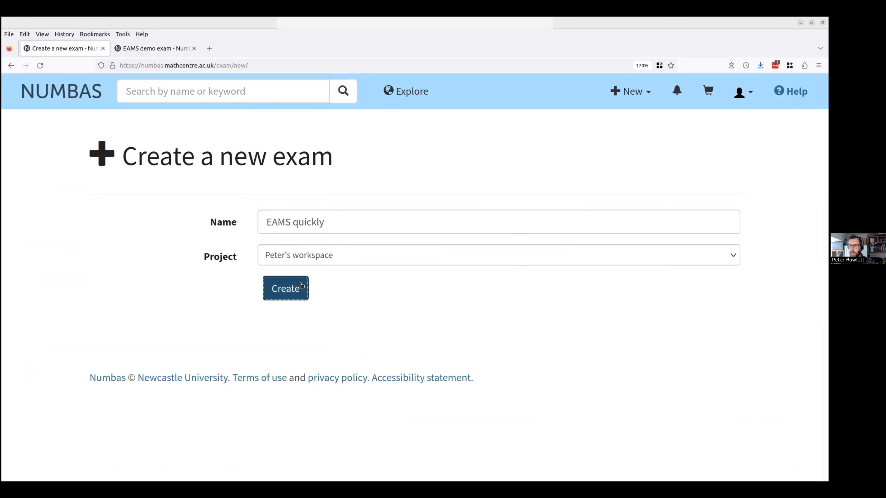
left_click(286, 288)
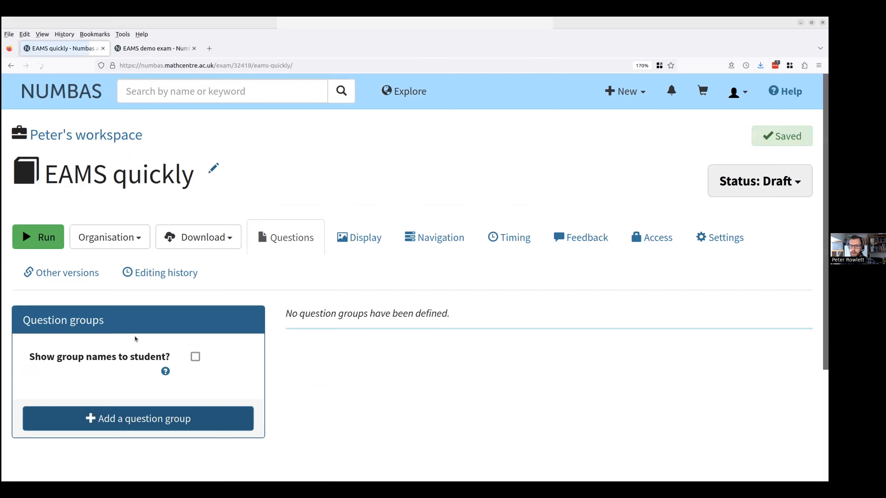
Add a question group containing the EAMS quick demo2 question.
left_click(138, 418)
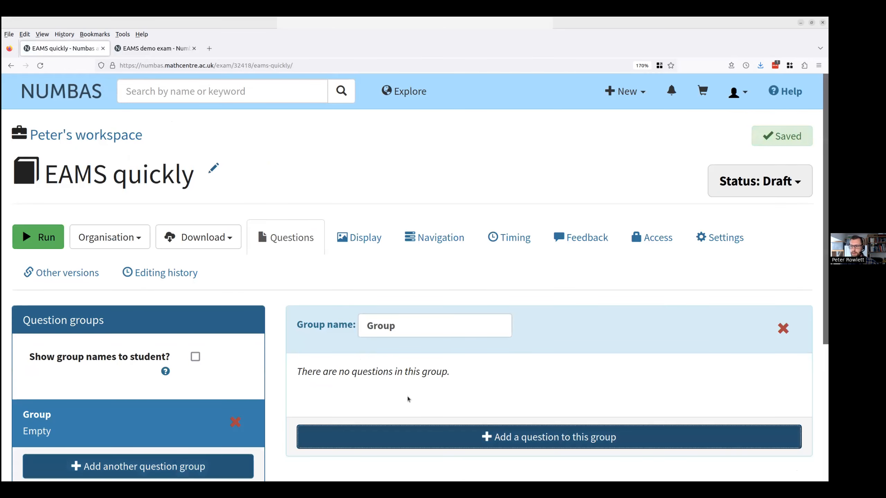
left_click(549, 437)
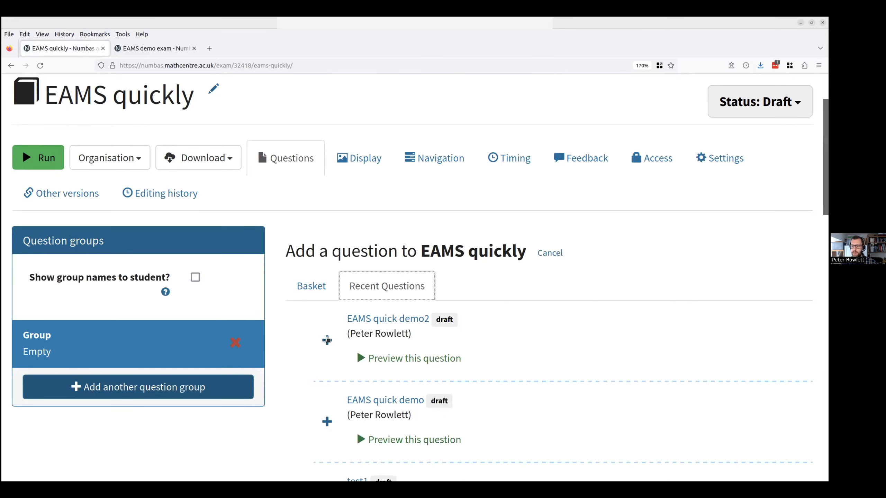
left_click(327, 340)
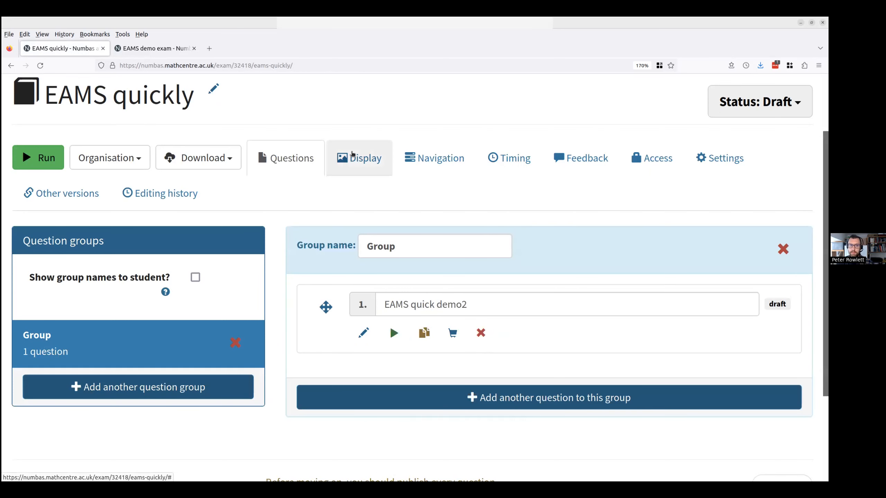
mouse_move(346, 164)
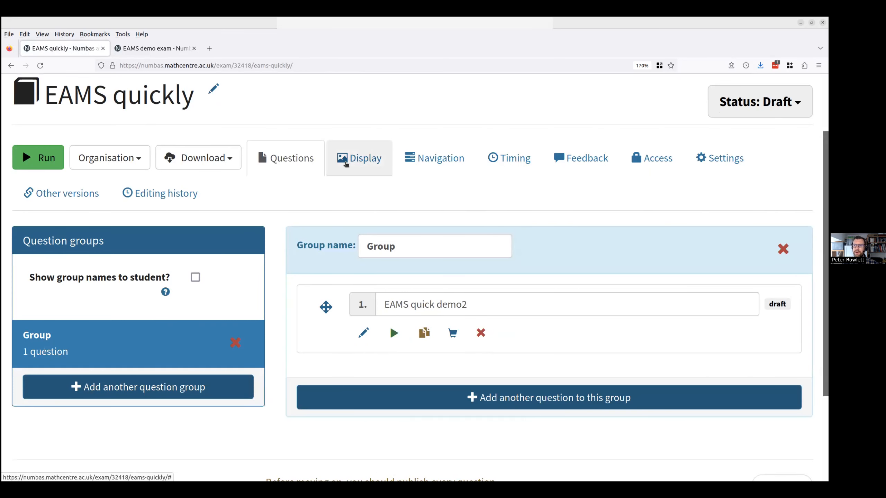
In Display settings, set the interface theme to Printable worksheet.
left_click(358, 158)
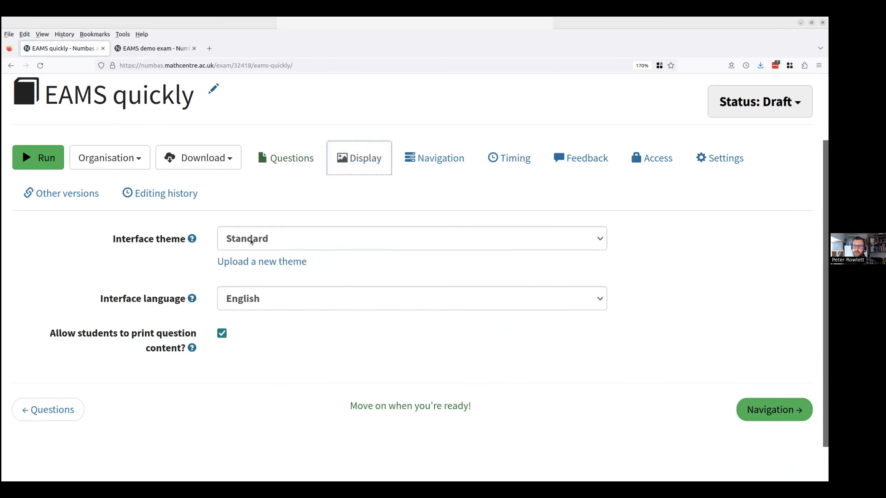
left_click(412, 239)
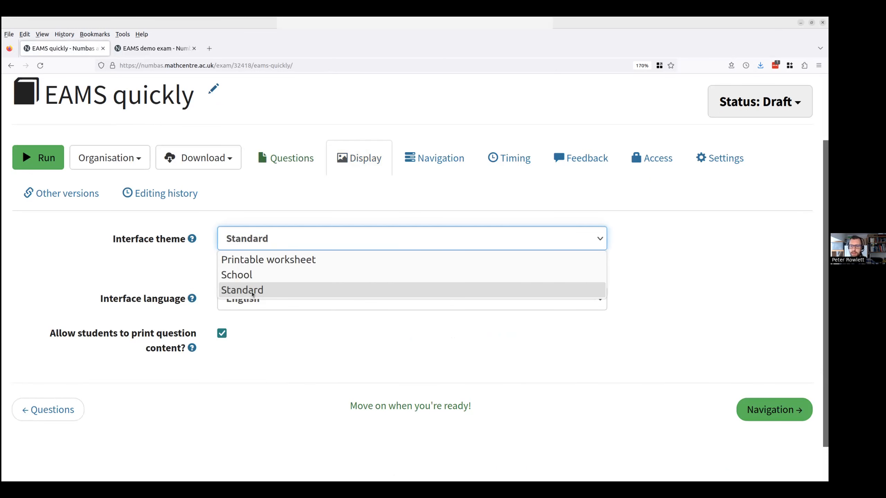
left_click(268, 260)
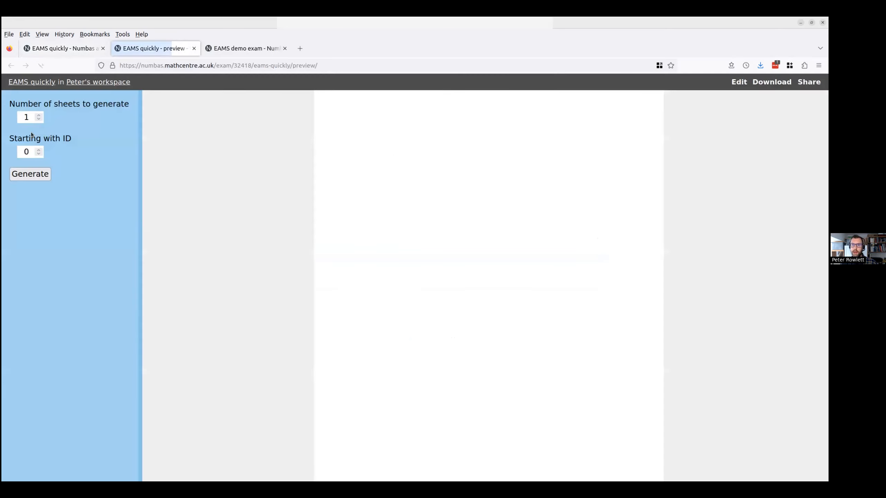
Raise the number of sheets and generate the batch of worksheets.
left_click(39, 115)
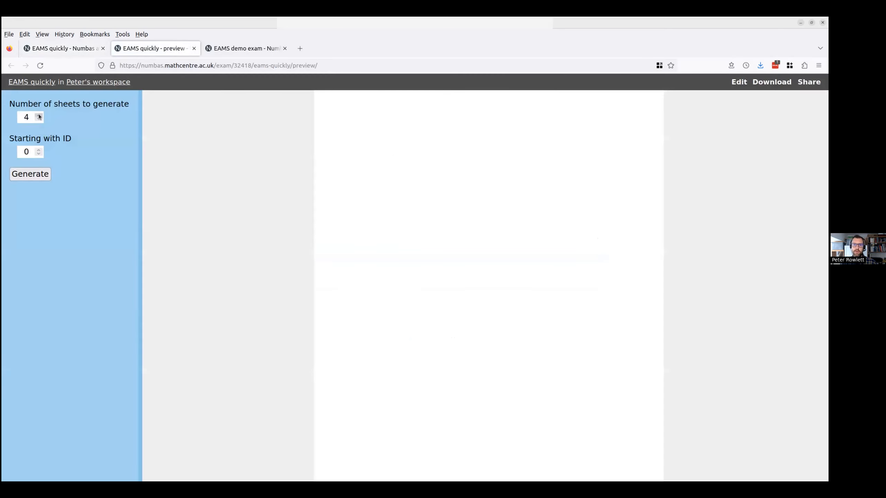
left_click(30, 174)
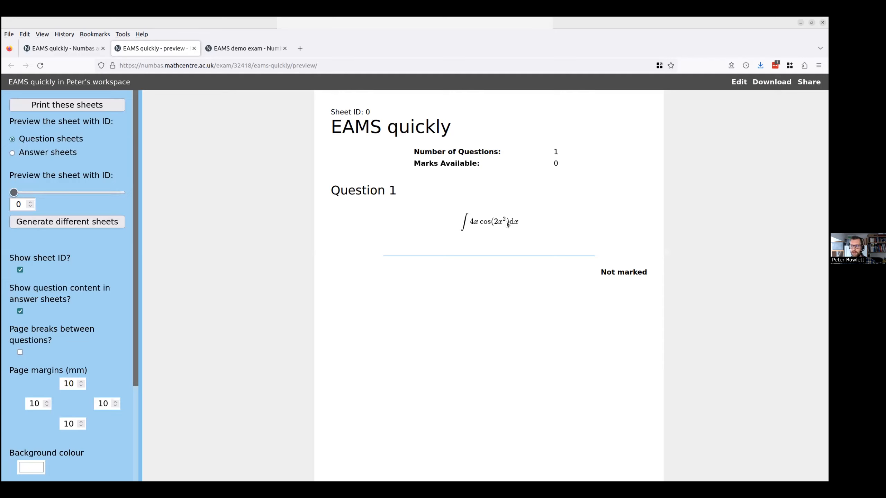
left_click(14, 193)
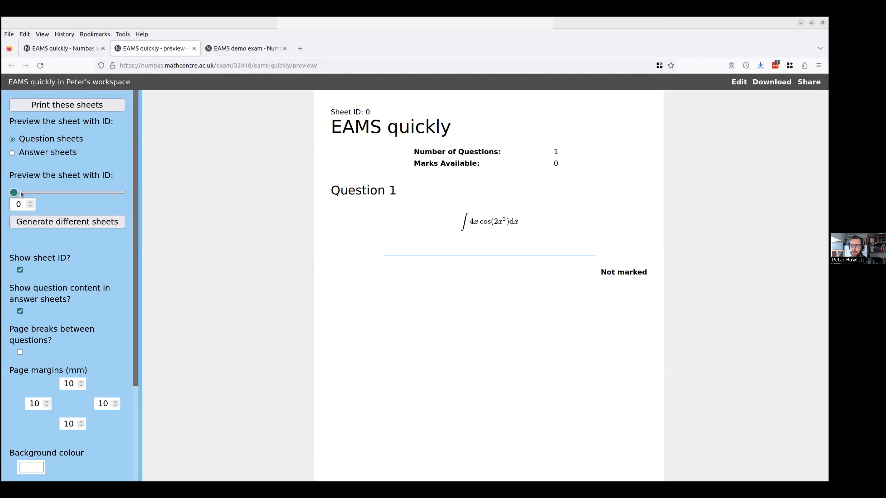
Preview question sheets for IDs 3, 1, 2 and 5, each with a different integral.
left_click_drag(14, 193, 79, 192)
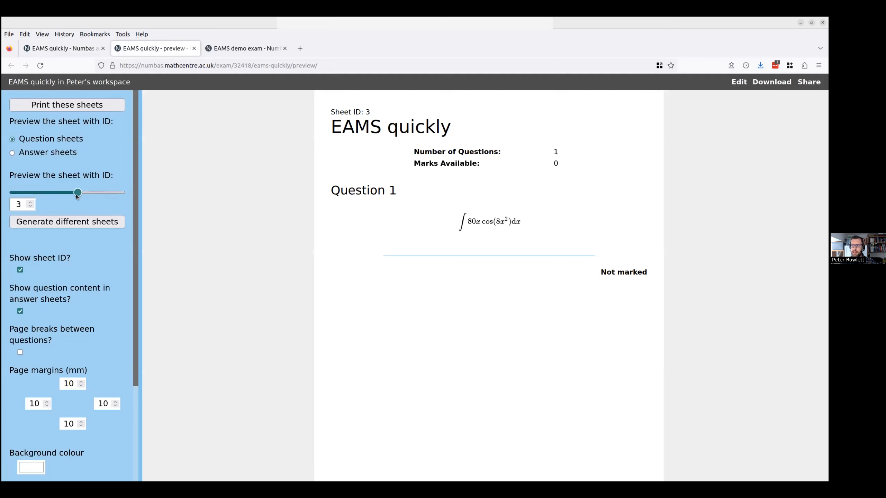
left_click_drag(78, 192, 35, 192)
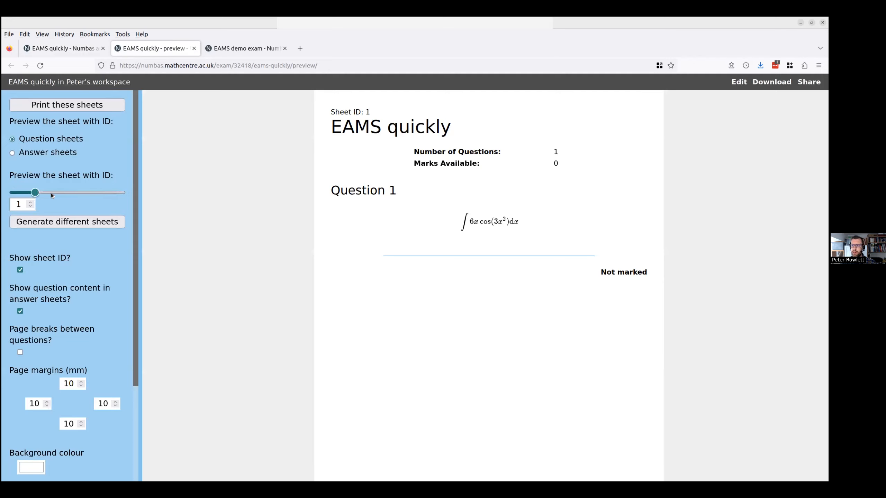
left_click_drag(35, 193, 56, 193)
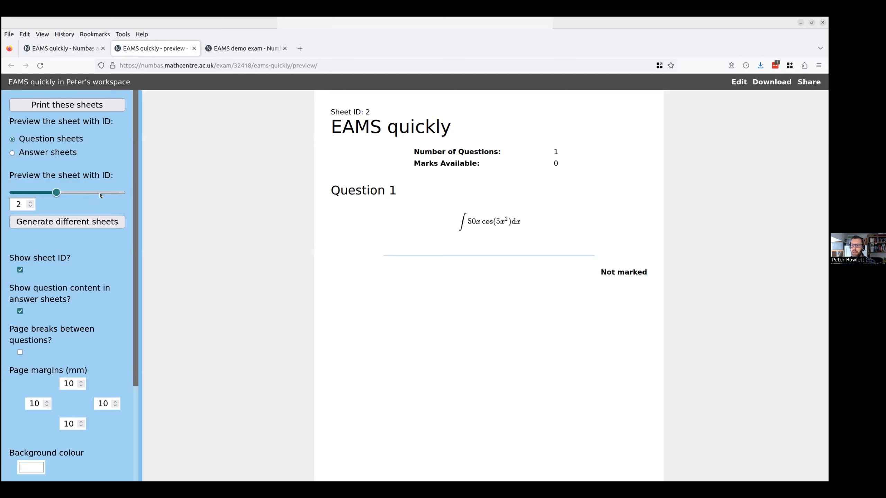
left_click_drag(56, 193, 120, 192)
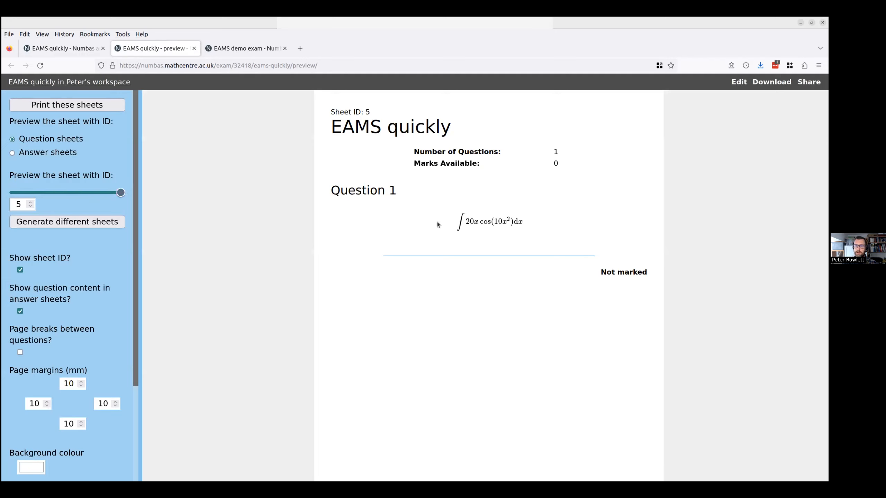
mouse_move(199, 147)
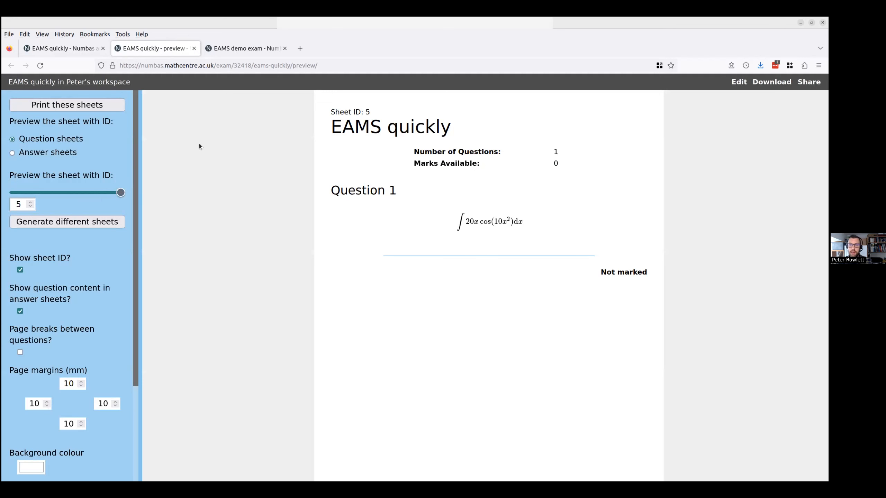
left_click(247, 48)
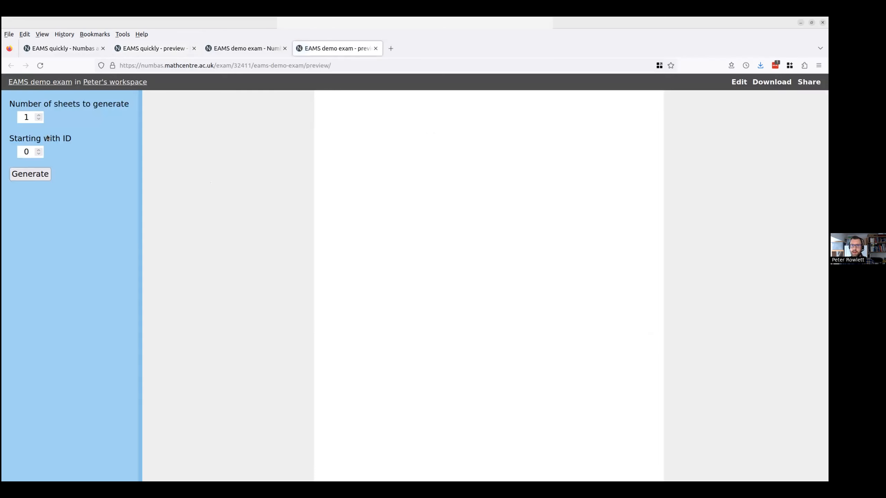
left_click(26, 117)
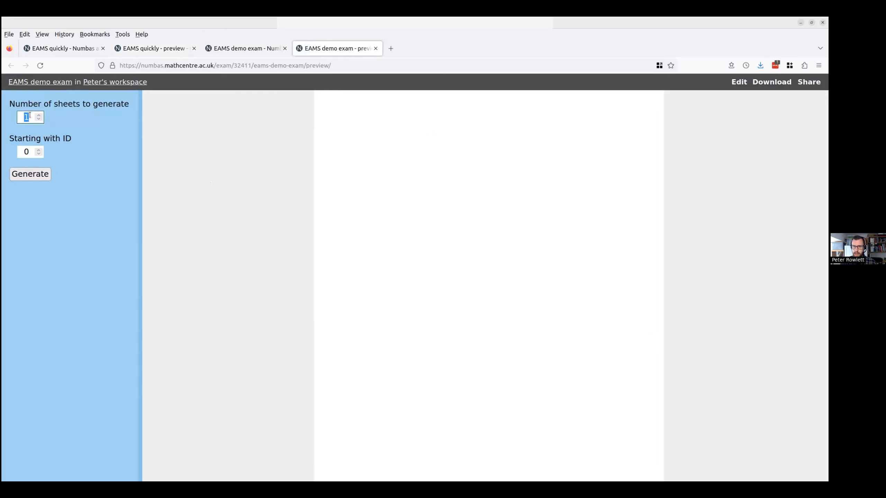
left_click(29, 174)
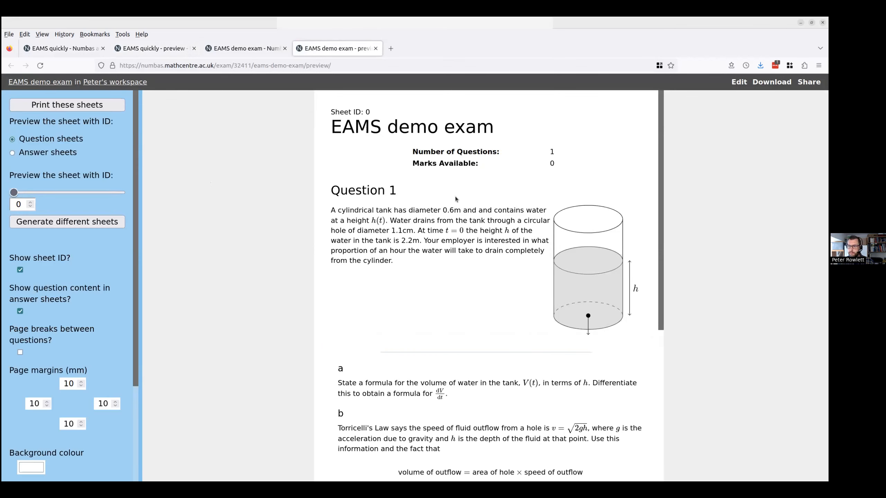
mouse_move(457, 210)
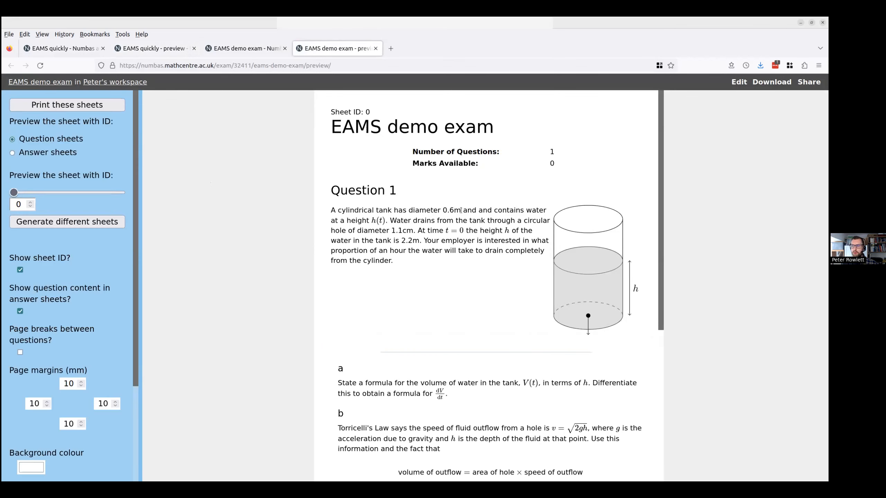
double_click(449, 210)
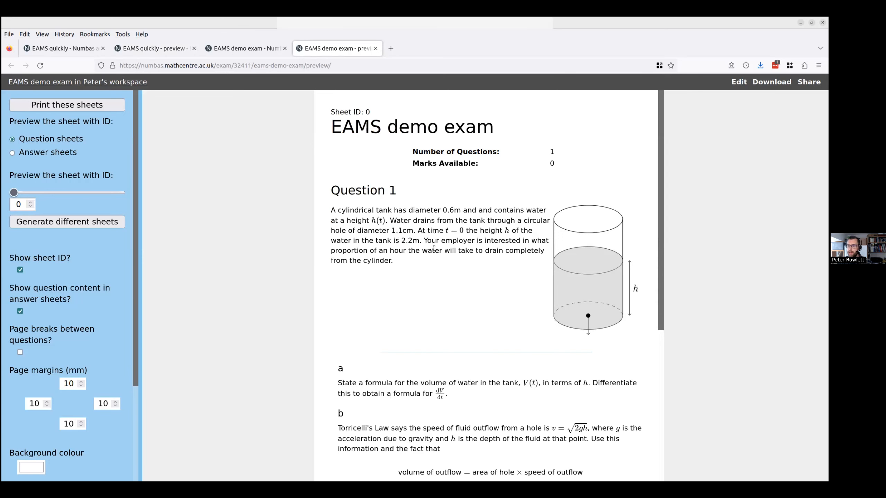
scroll("down", 3)
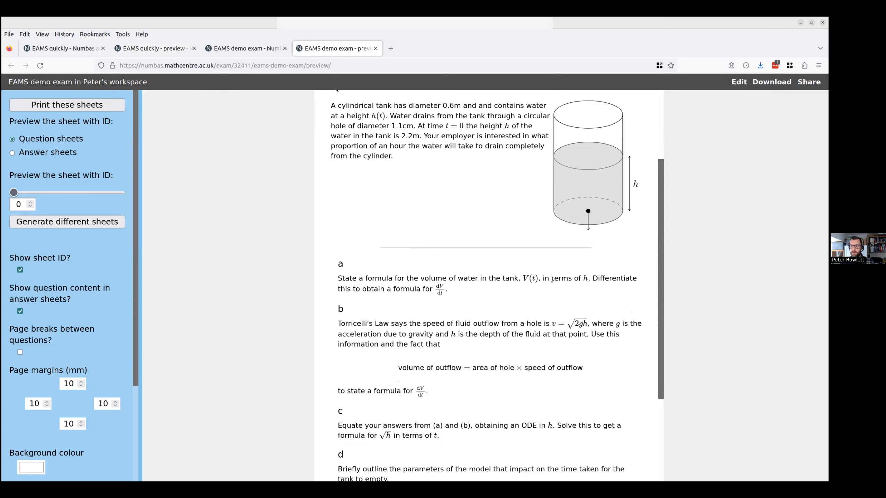
scroll("down", 3)
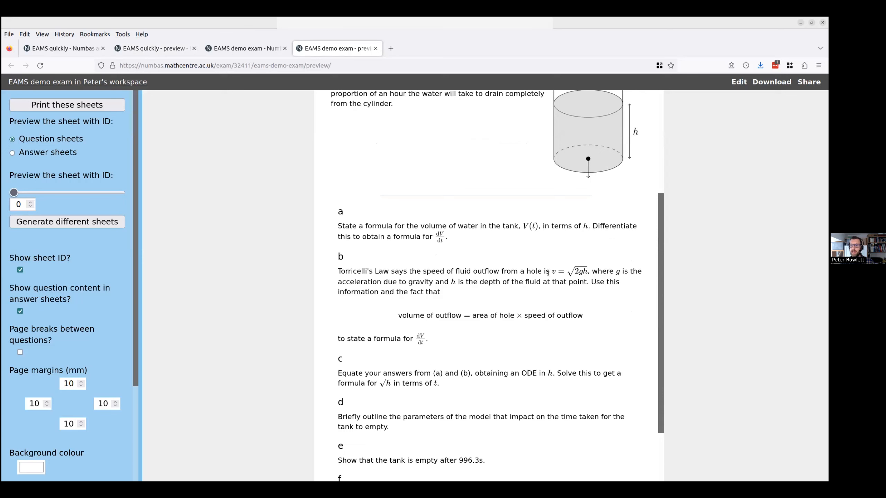
mouse_move(411, 348)
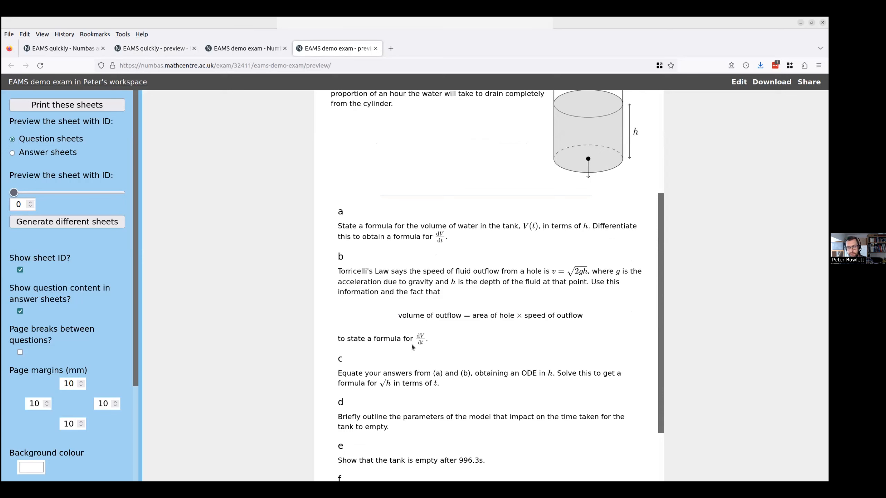
scroll("down", 3)
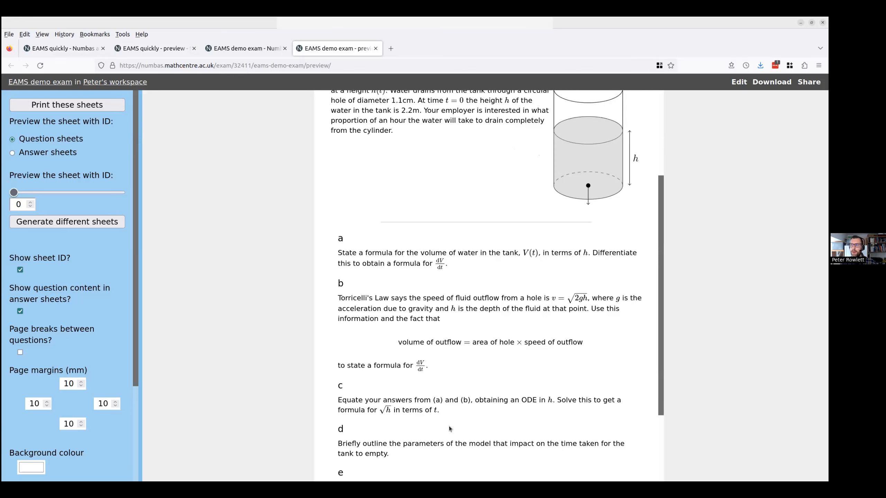
scroll("down", 3)
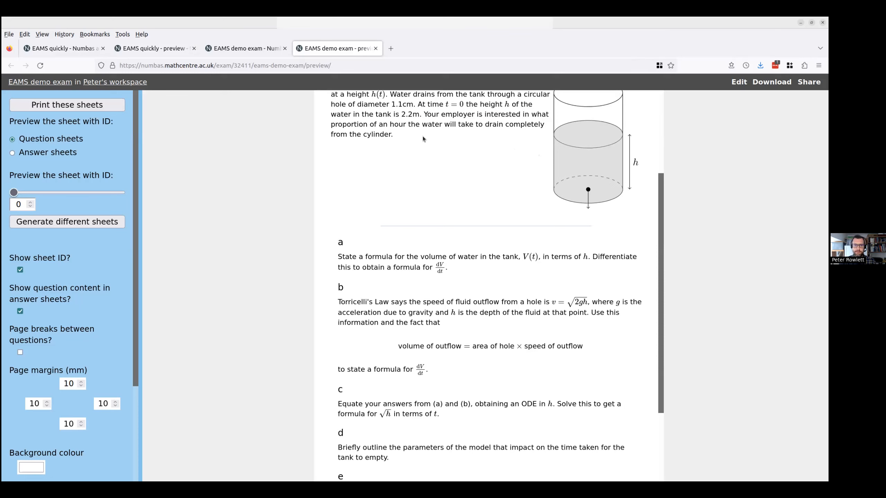
mouse_move(397, 143)
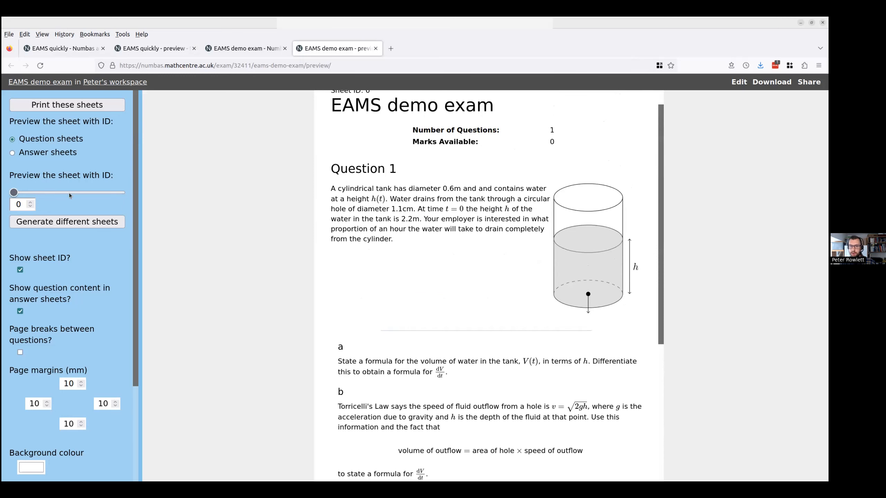
Preview sheets for student IDs 5, 8 and 4, scrolling through sheet 4's tank problem.
left_click_drag(14, 192, 71, 192)
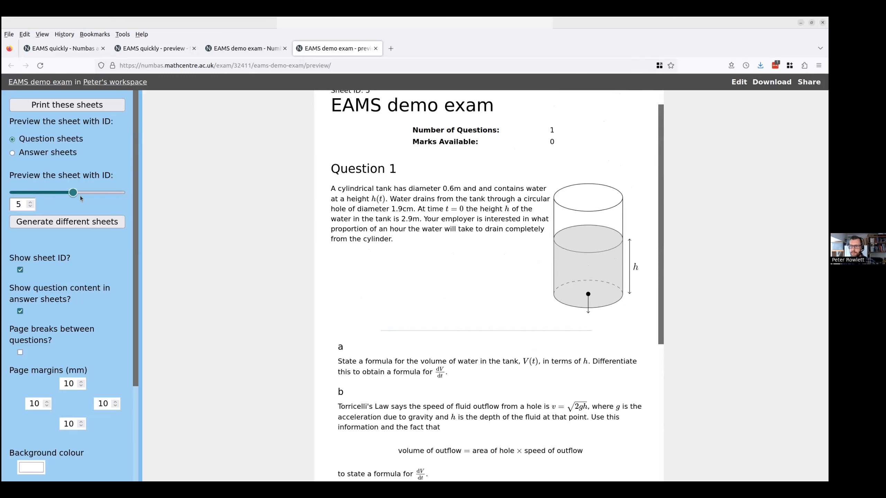
left_click_drag(72, 192, 110, 192)
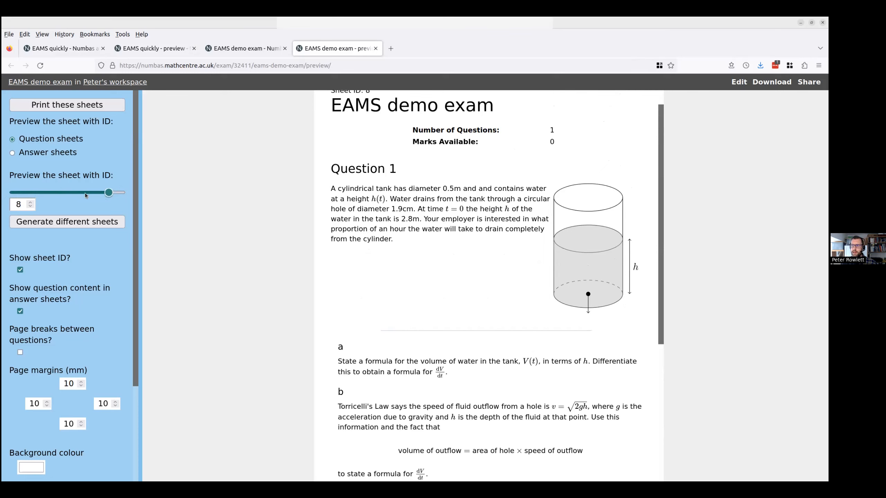
left_click_drag(109, 192, 62, 193)
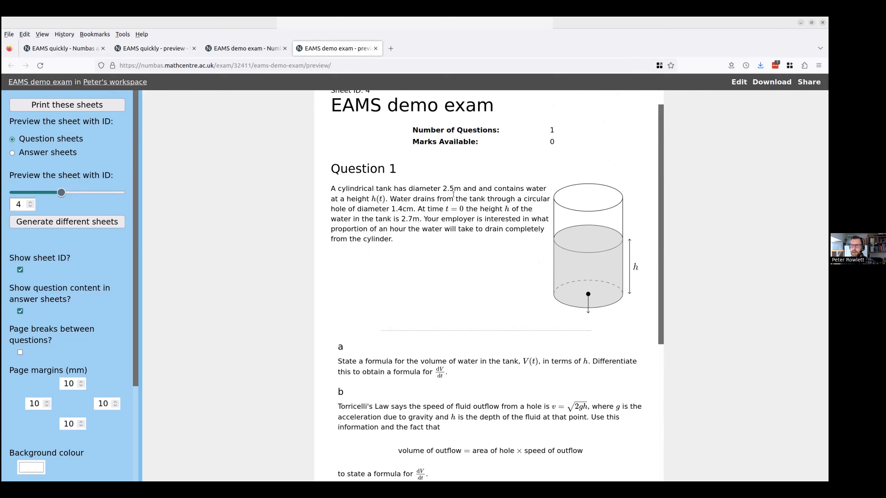
scroll("down", 3)
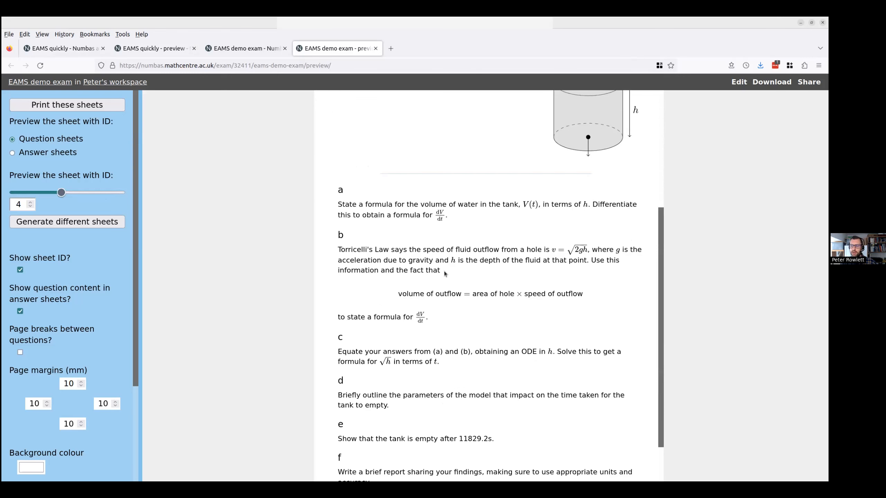
scroll("down", 3)
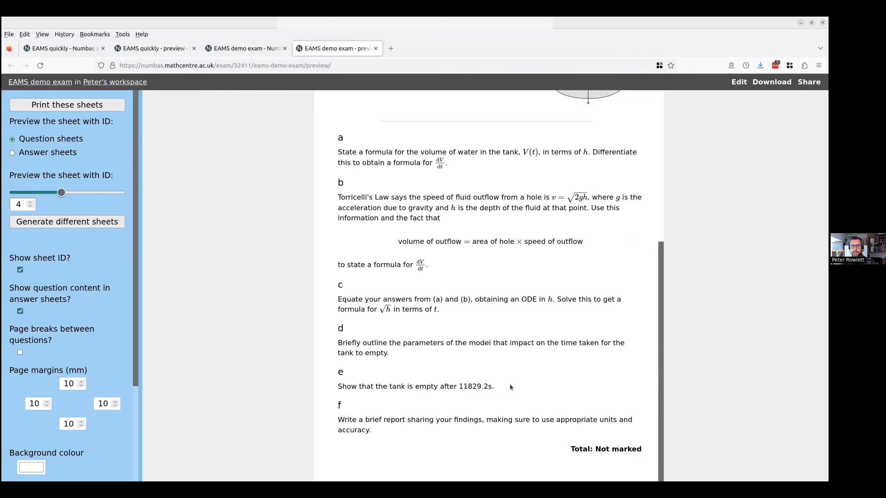
mouse_move(231, 351)
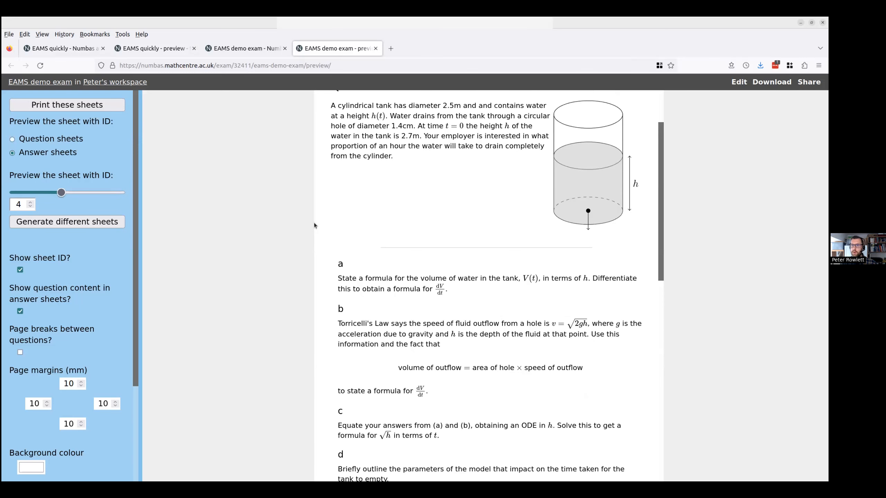
left_click(60, 48)
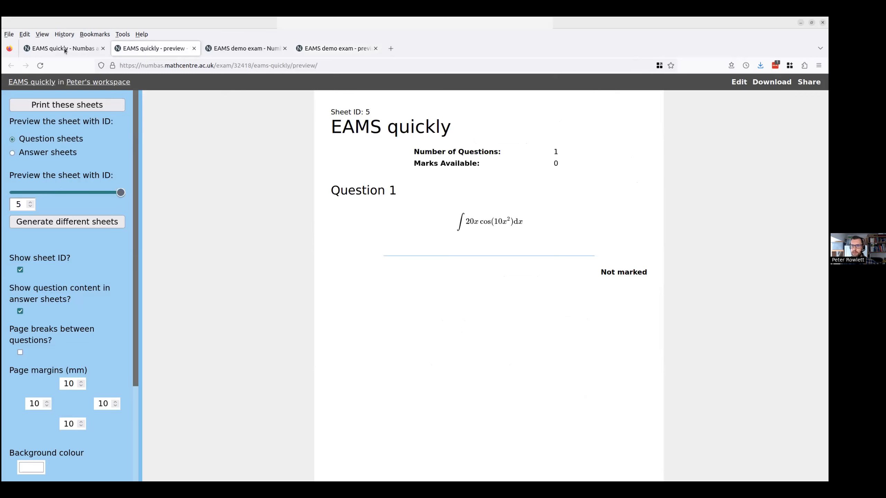
left_click(63, 48)
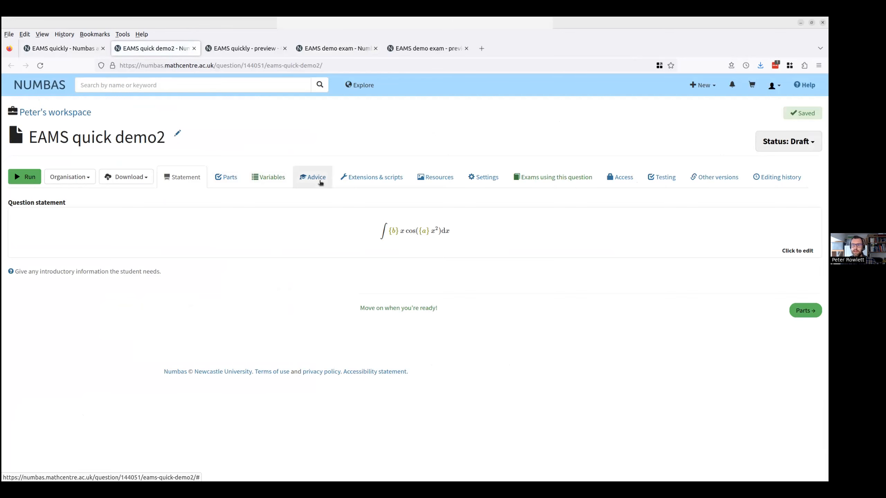
left_click(312, 177)
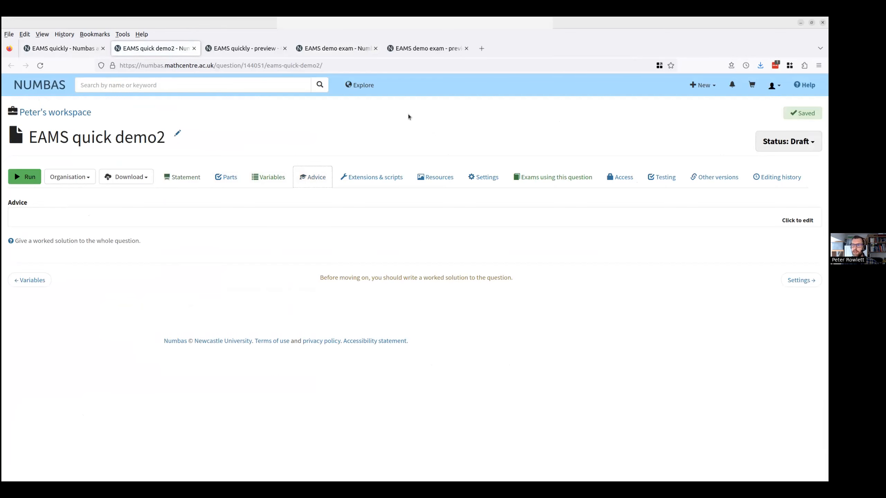
left_click(426, 48)
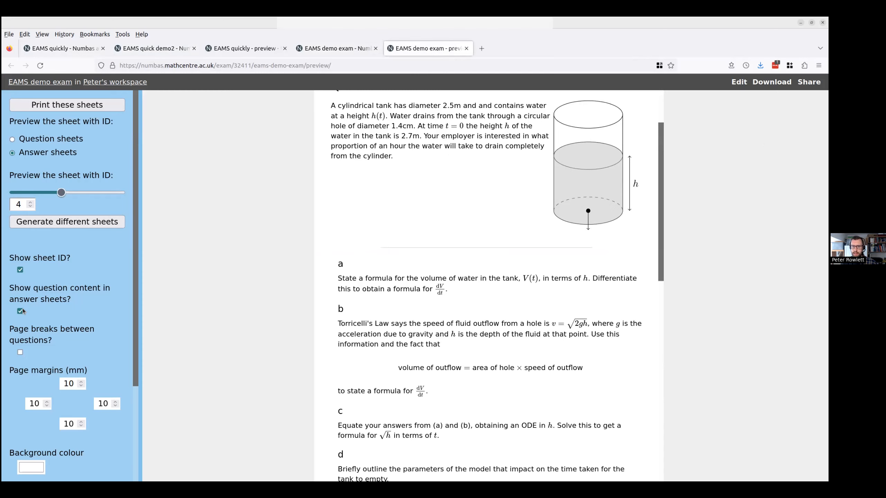
Untick showing question content in answer sheets and preview the answer sheet for ID 0.
left_click(20, 311)
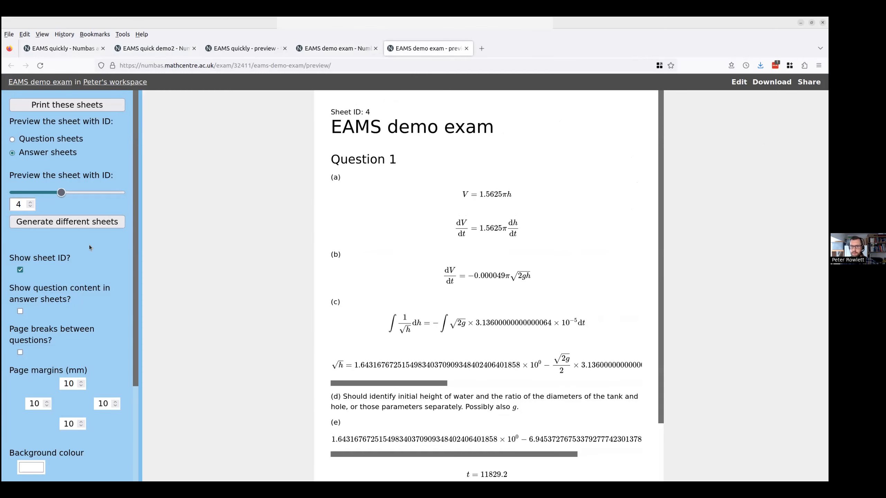
left_click_drag(61, 193, 14, 193)
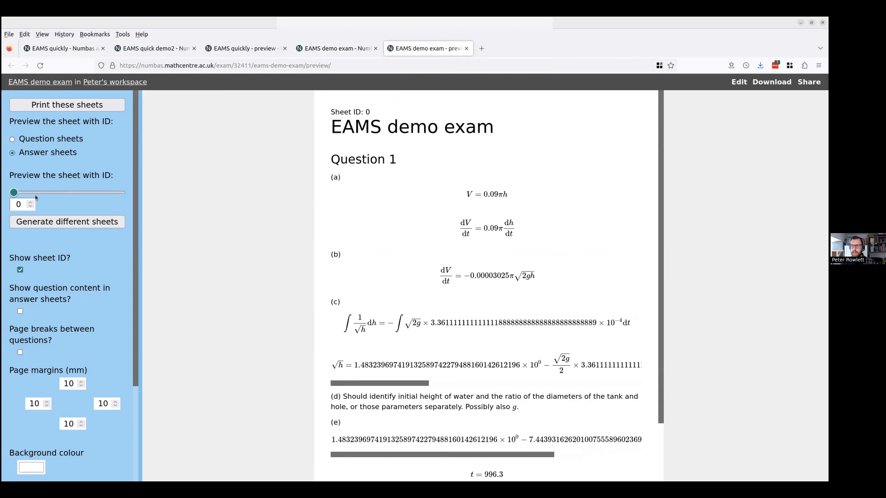
left_click_drag(14, 192, 109, 192)
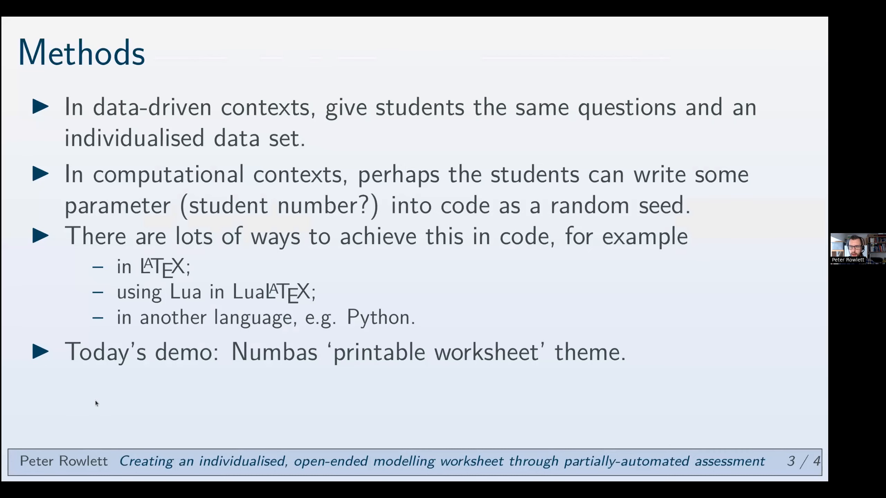
Advance the slideshow to the closing 'Thanks for listening!' slide.
key("Right")
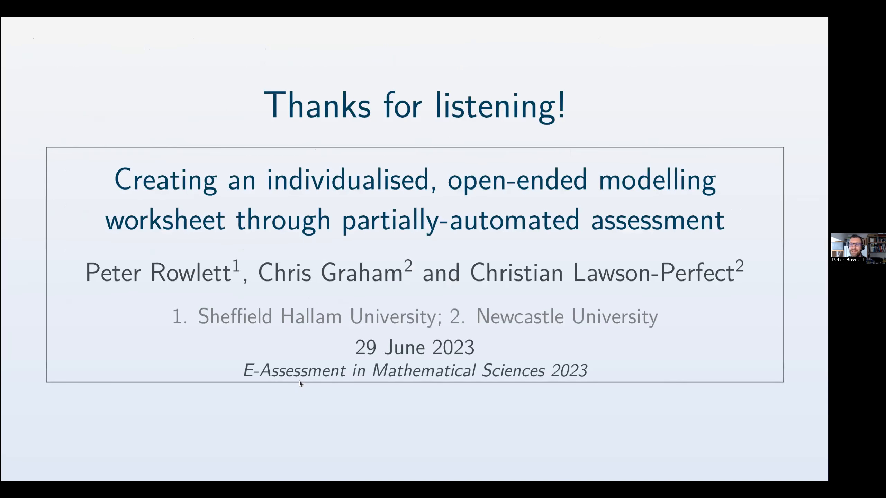
mouse_move(443, 207)
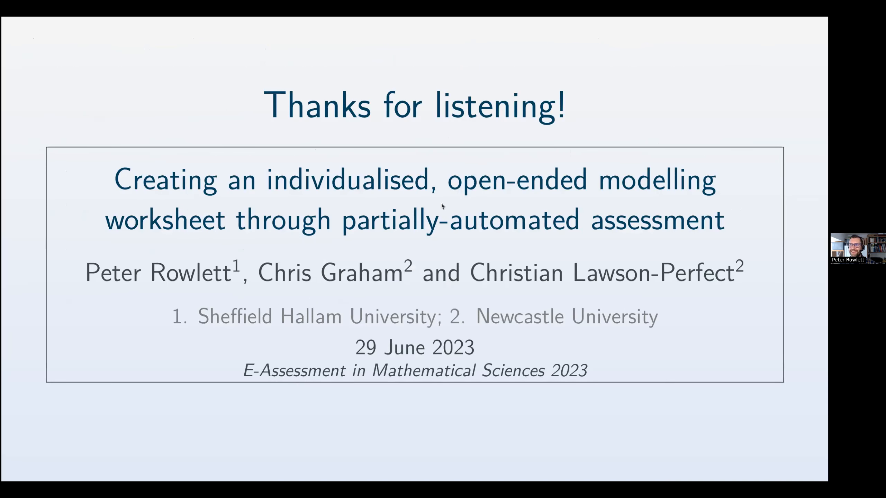
mouse_move(560, 96)
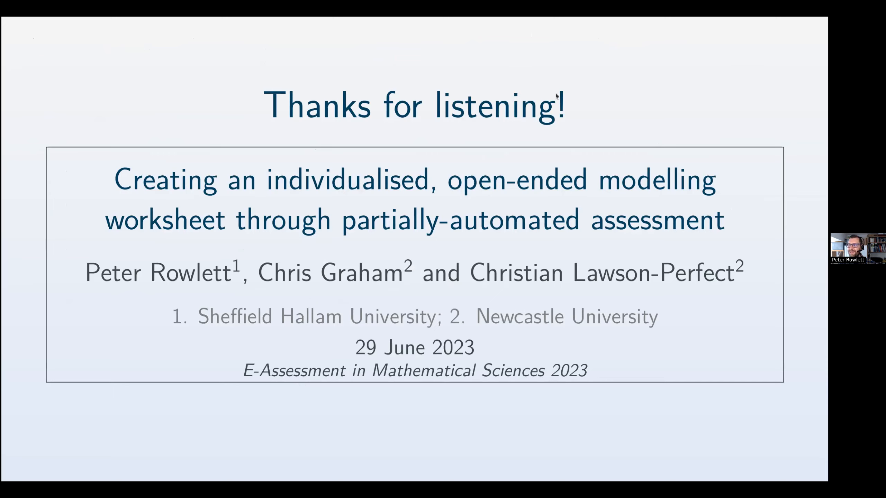